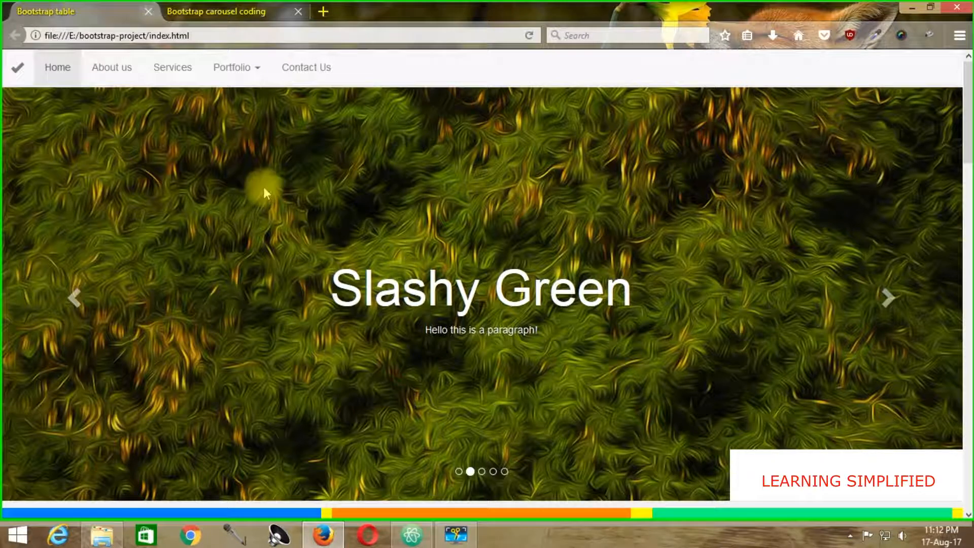
mouse_move(224, 155)
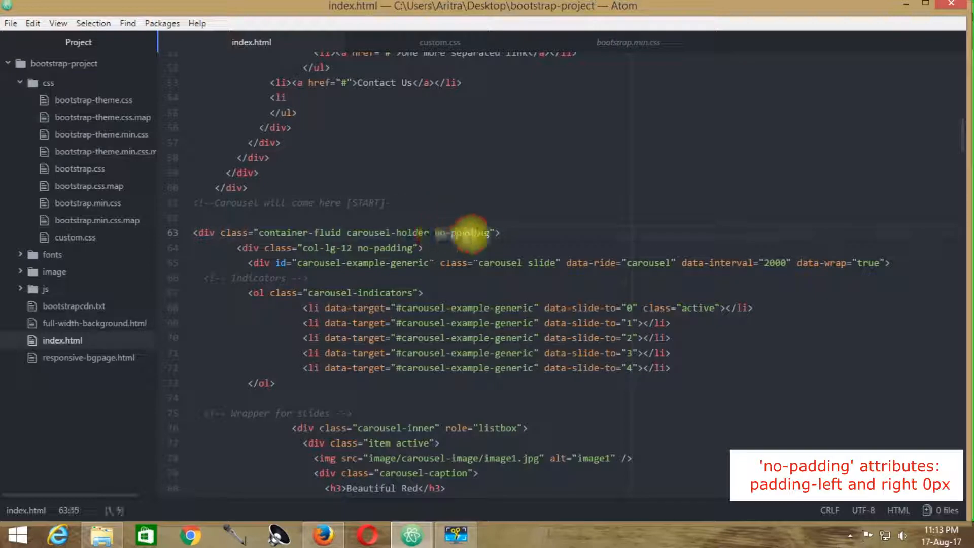
Mark a carousel-slider customization section at the bottom of custom.css, checking the holder class in index.html.
left_click(439, 43)
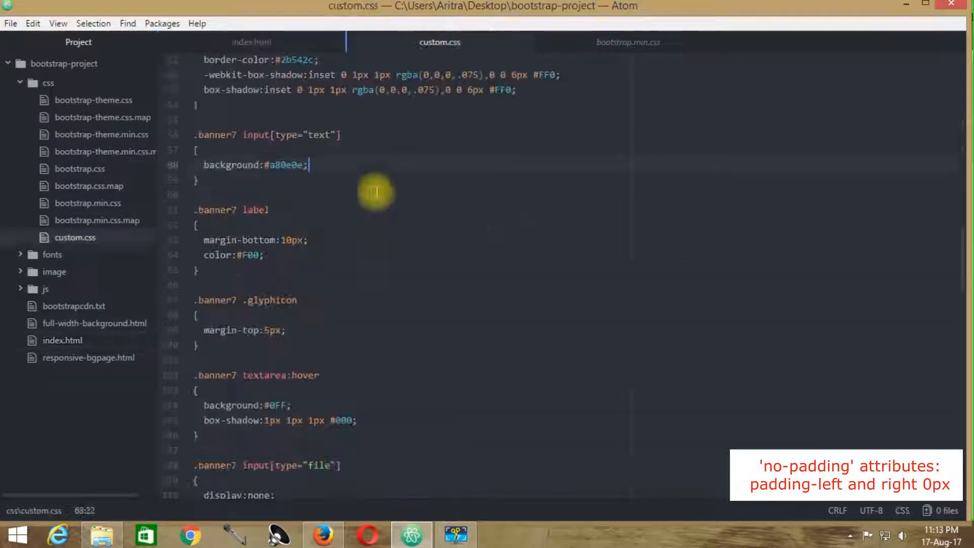
scroll("down", 3)
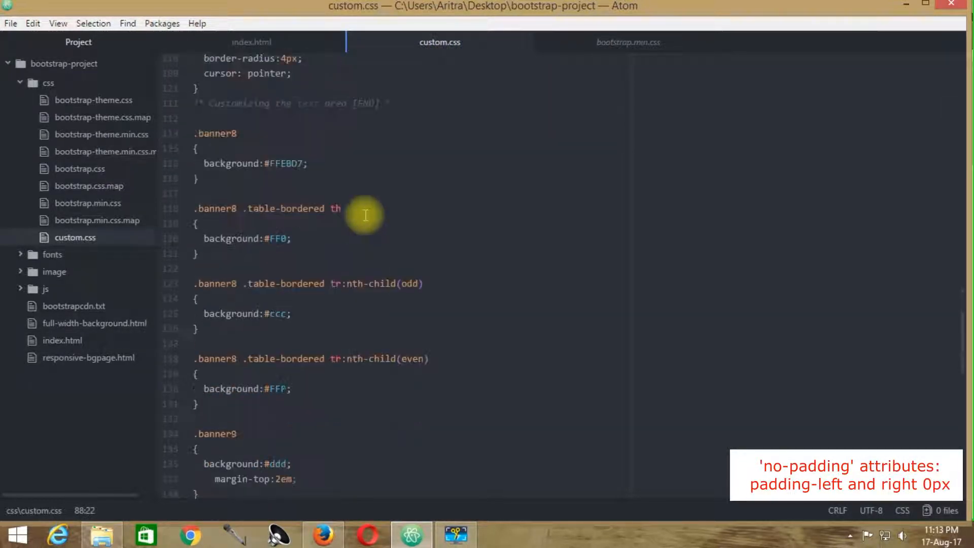
left_click(252, 42)
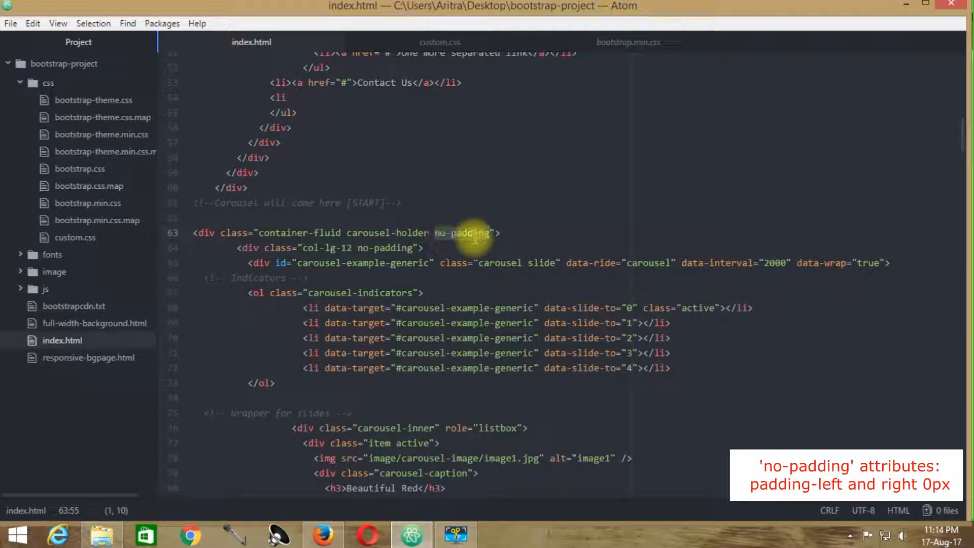
left_click(439, 41)
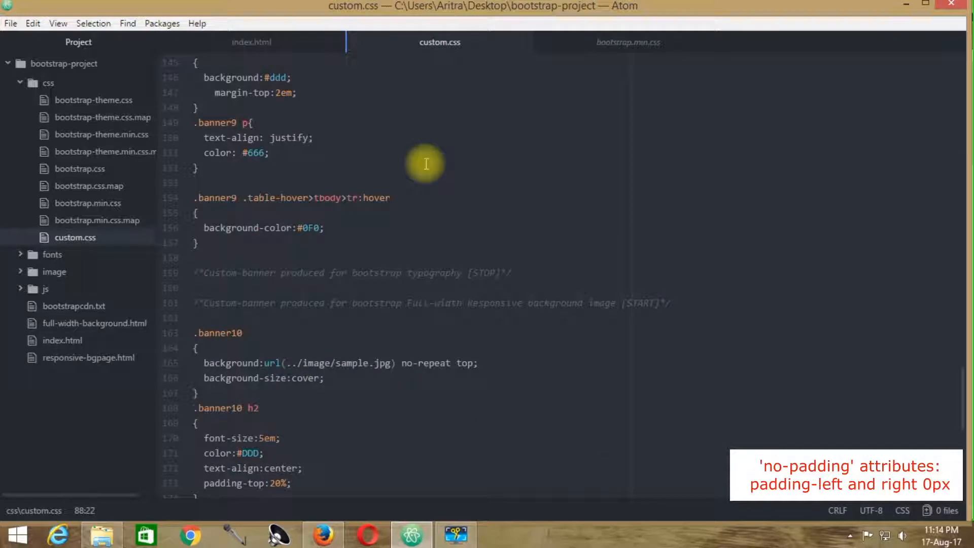
scroll("down", 3)
type("/* Creating the carousel-slider customization[Start] */")
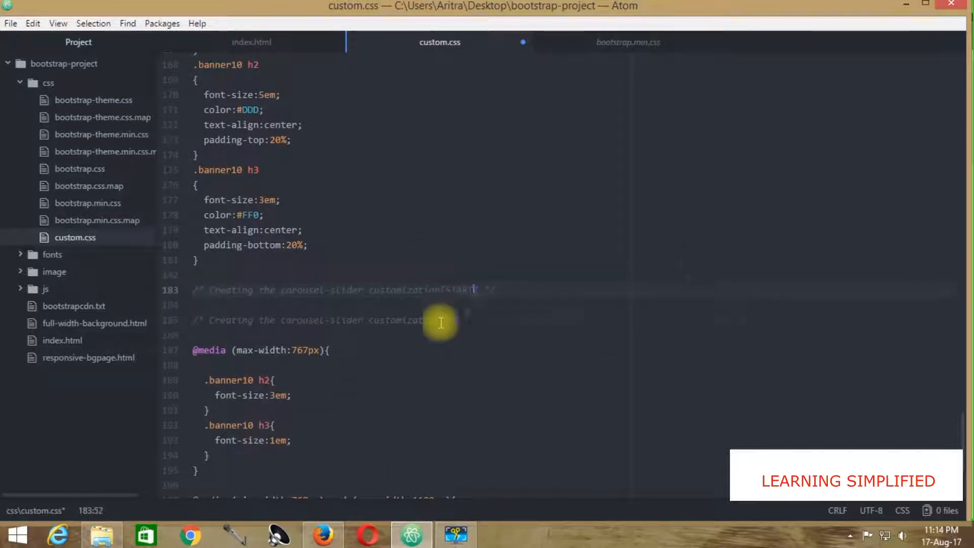
left_click(250, 43)
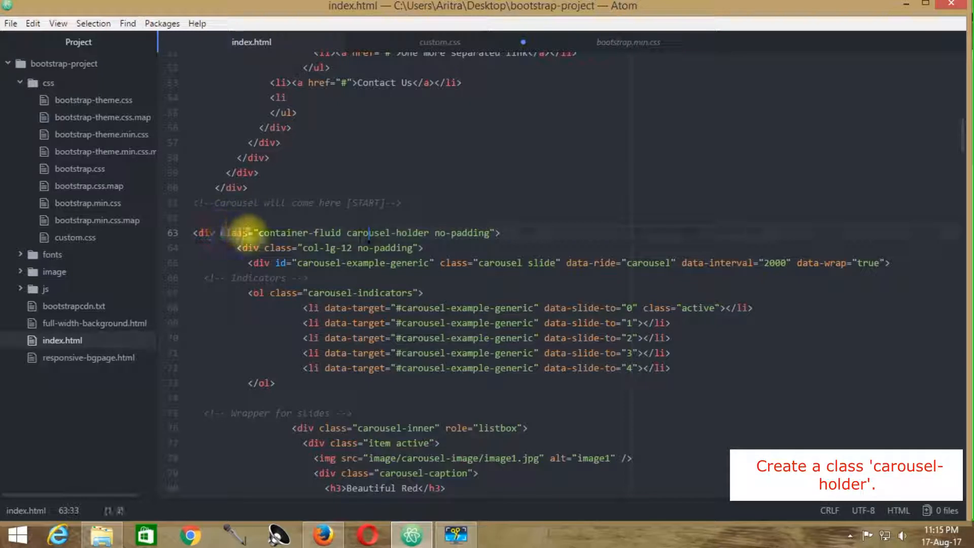
Add .carousel-holder { margin-top:3.8em; } to custom.css and preview the page in Firefox.
left_click(440, 41)
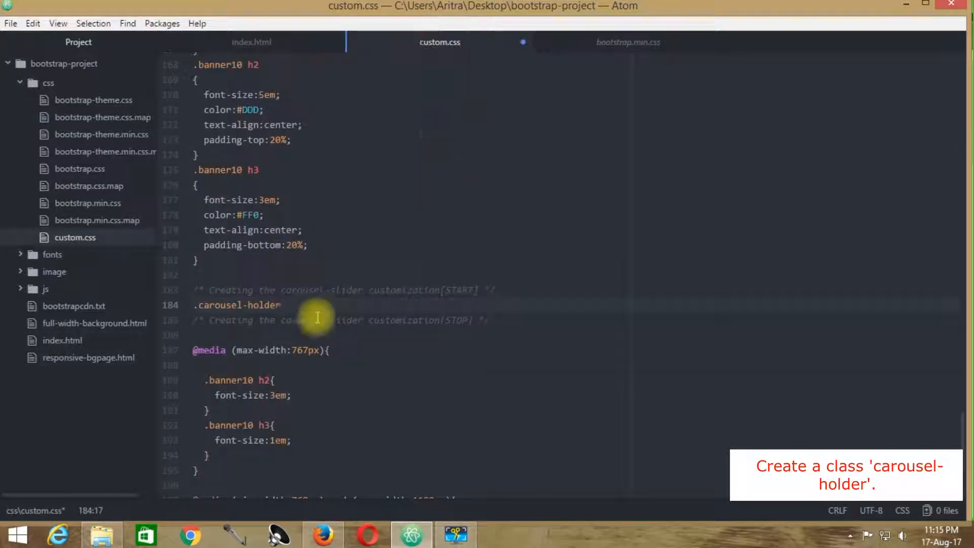
type("{")
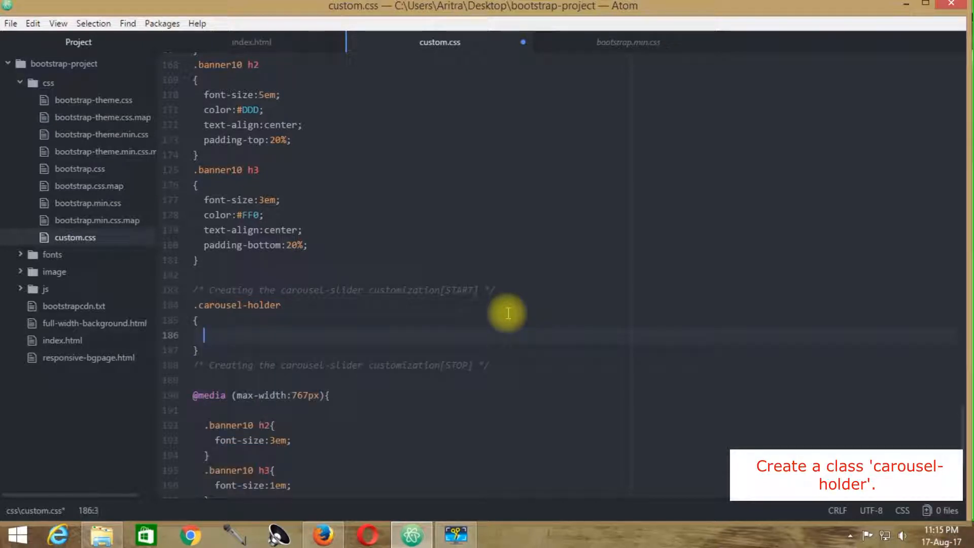
type("margin-")
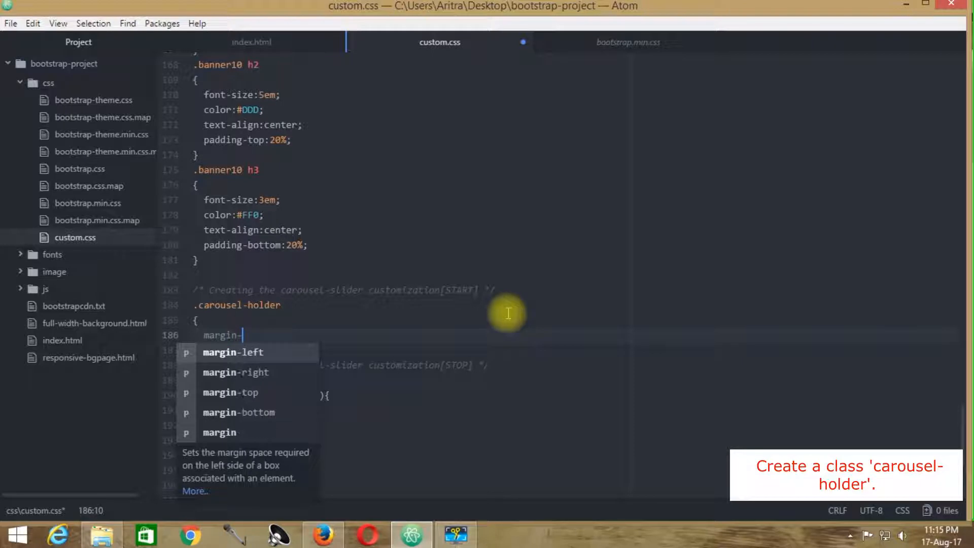
type("top:3 em;")
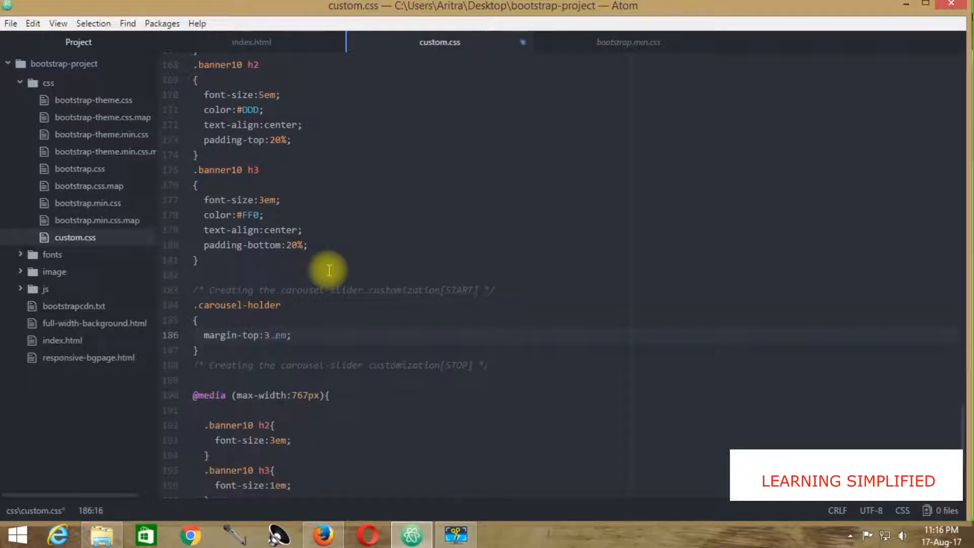
type("8")
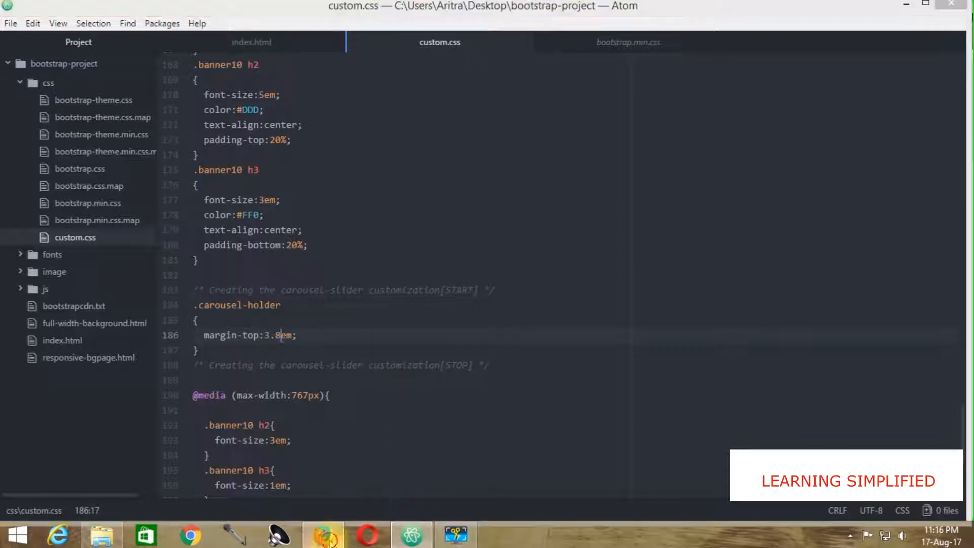
left_click(323, 535)
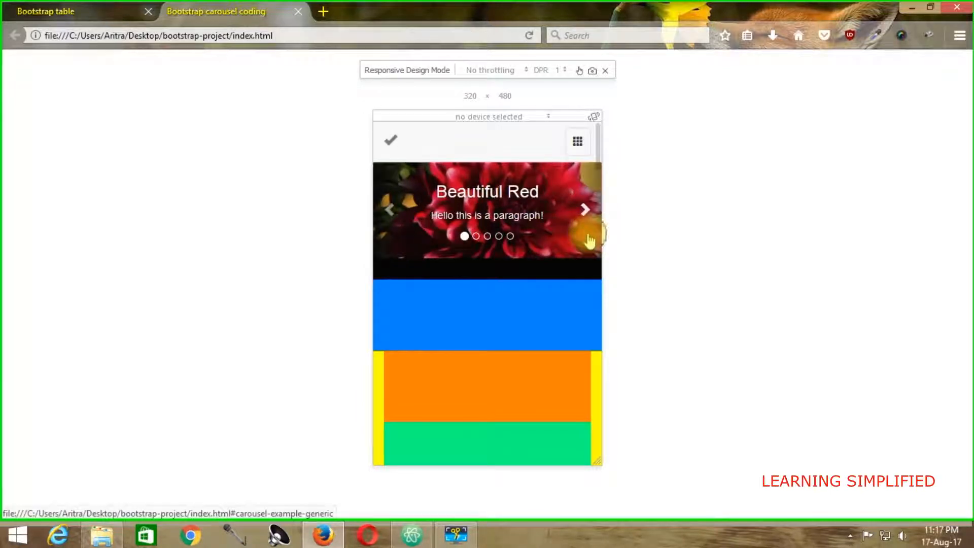
Advance the carousel through its next slides in the 320 × 480 responsive preview.
left_click(584, 209)
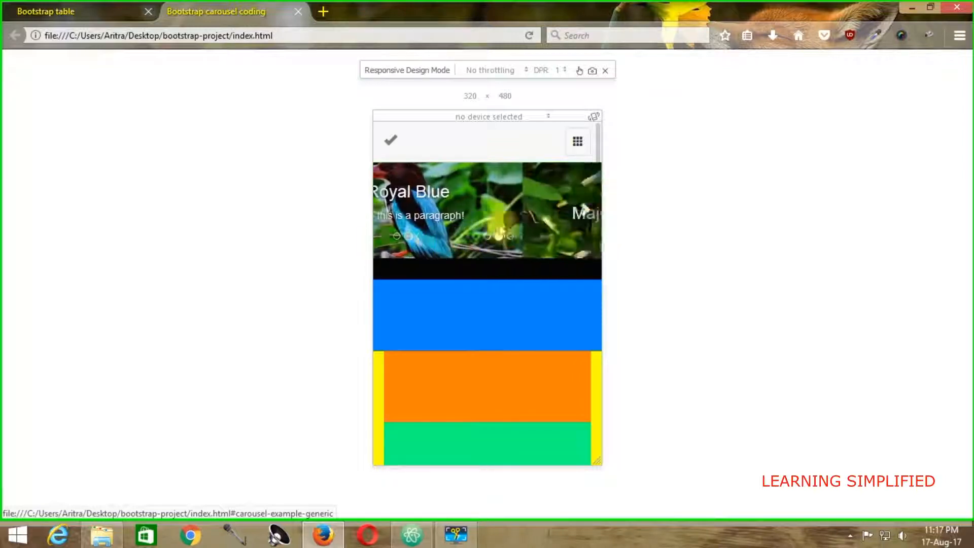
left_click(605, 70)
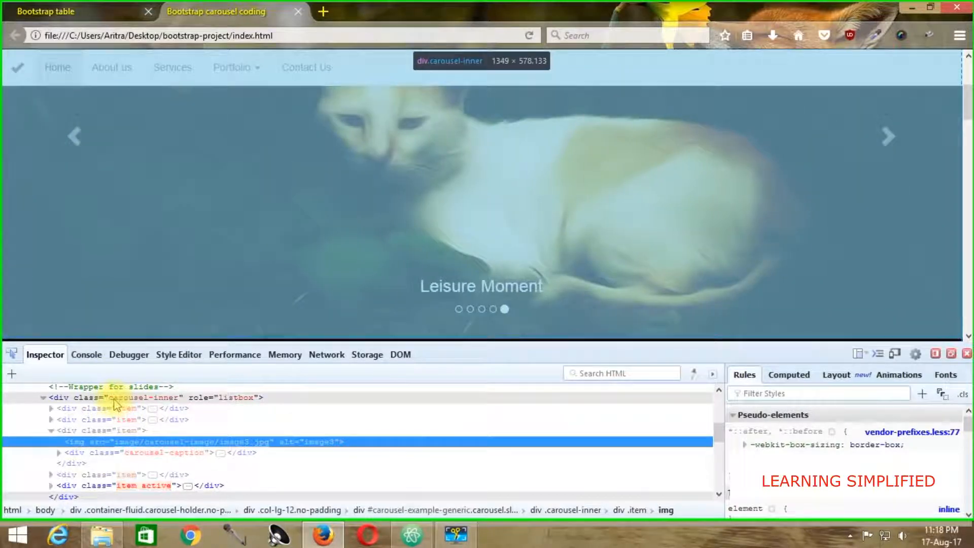
Inspect the carousel-inner slide markup and return to index.html in Atom.
left_click(410, 535)
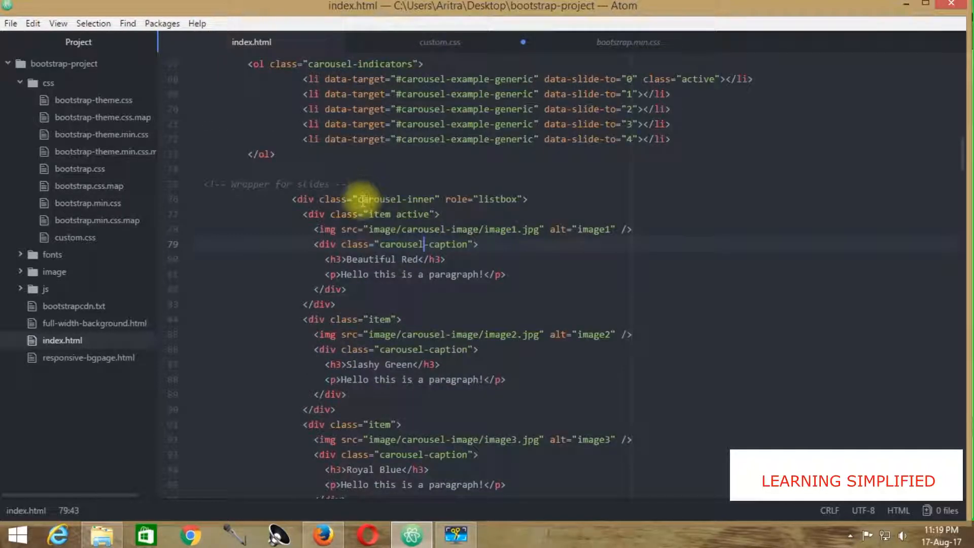
Add .carousel-inner > .item img { width:100%; } to custom.css and check the slide in Firefox.
left_click(440, 42)
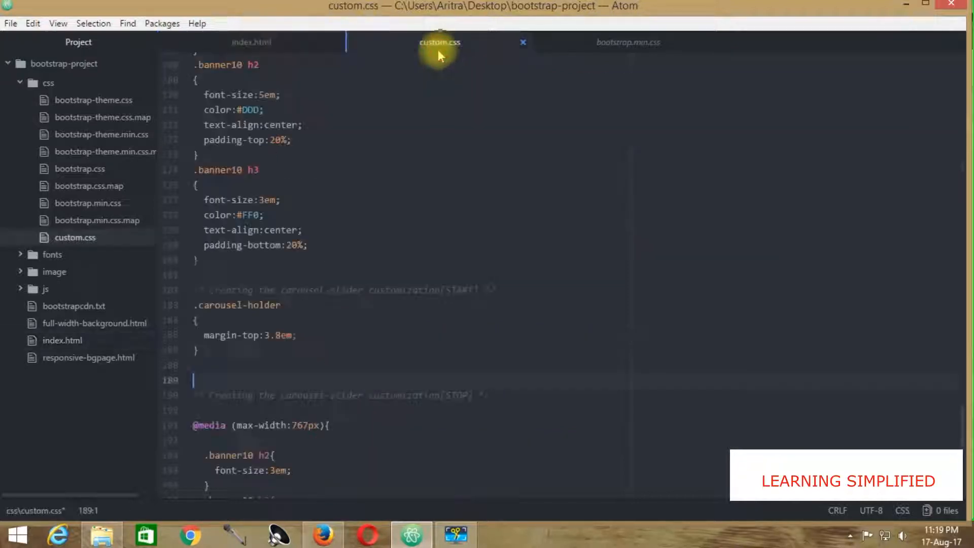
type("carousel-inner")
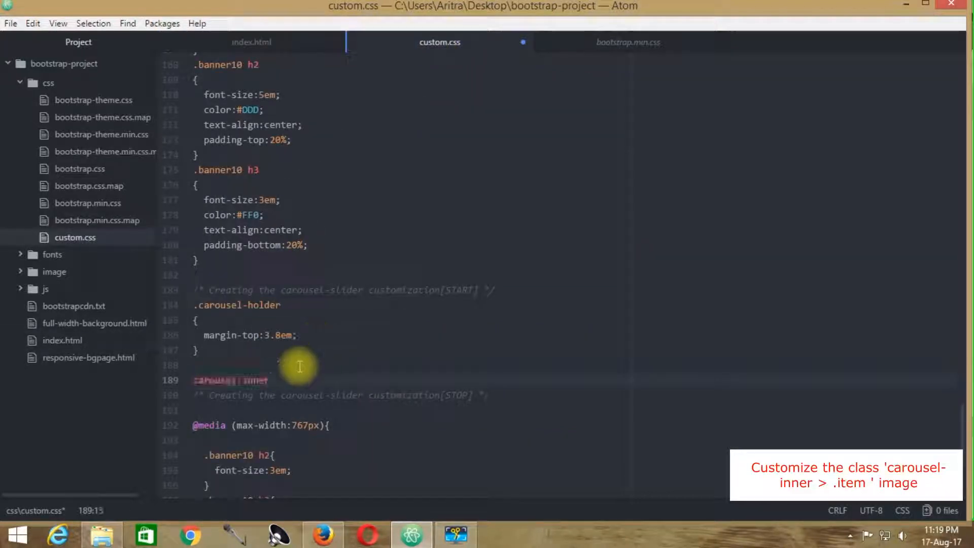
type(">")
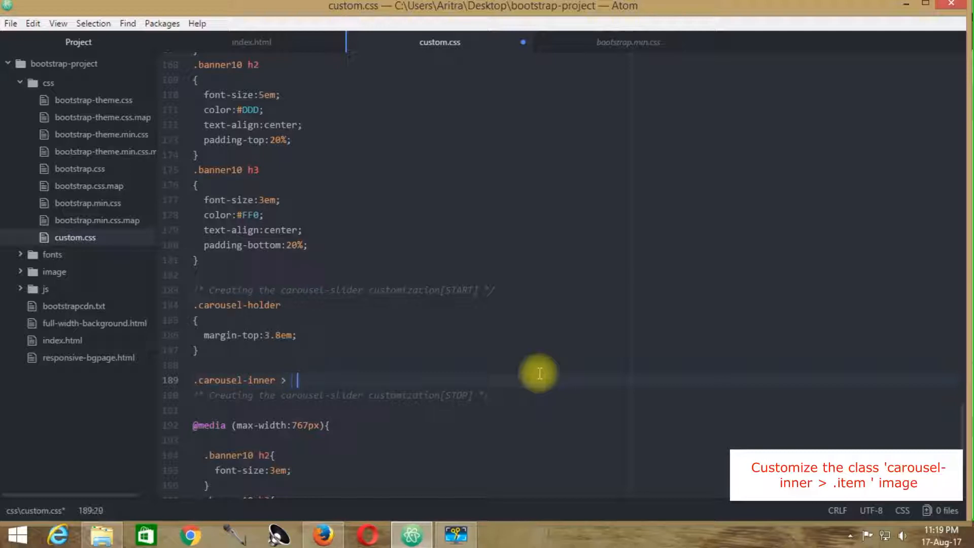
type(".item img")
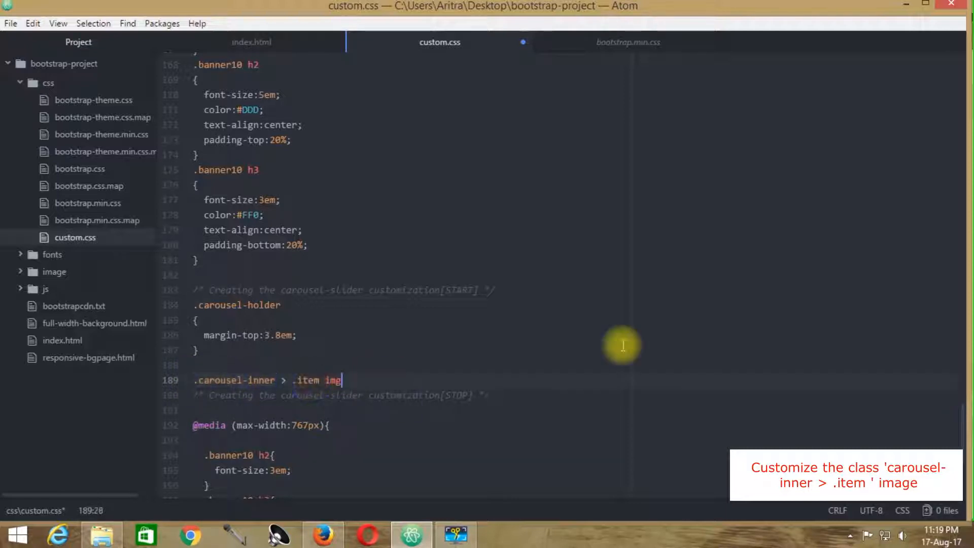
key("enter")
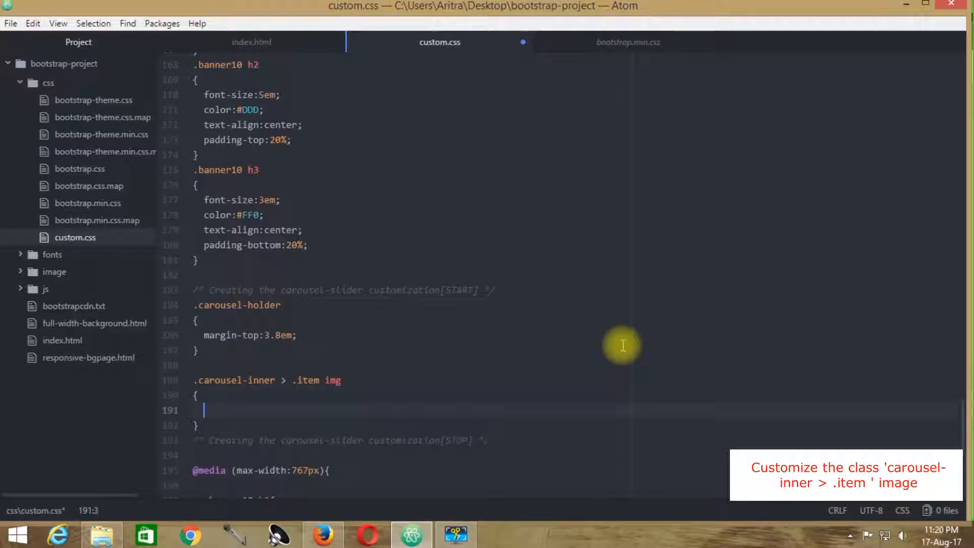
type("width:100")
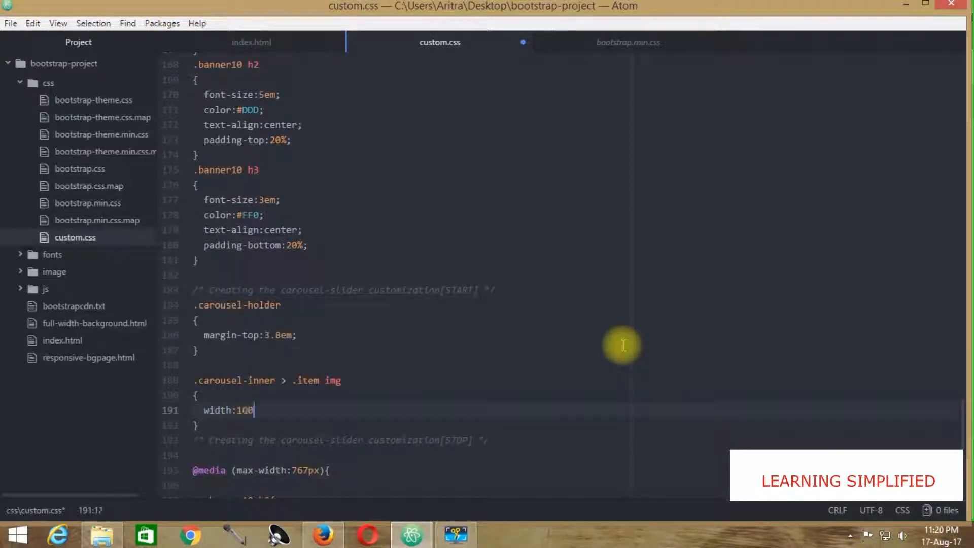
type("%;")
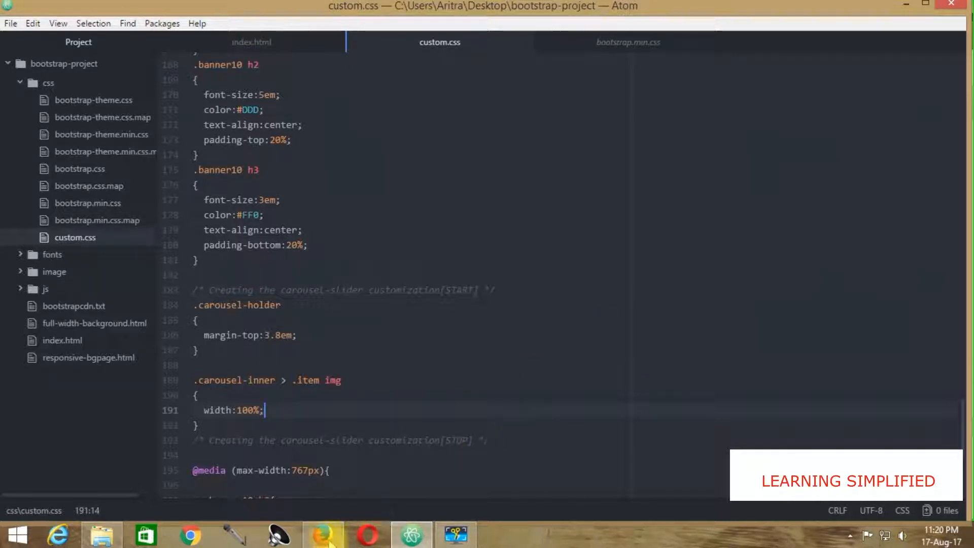
left_click(323, 535)
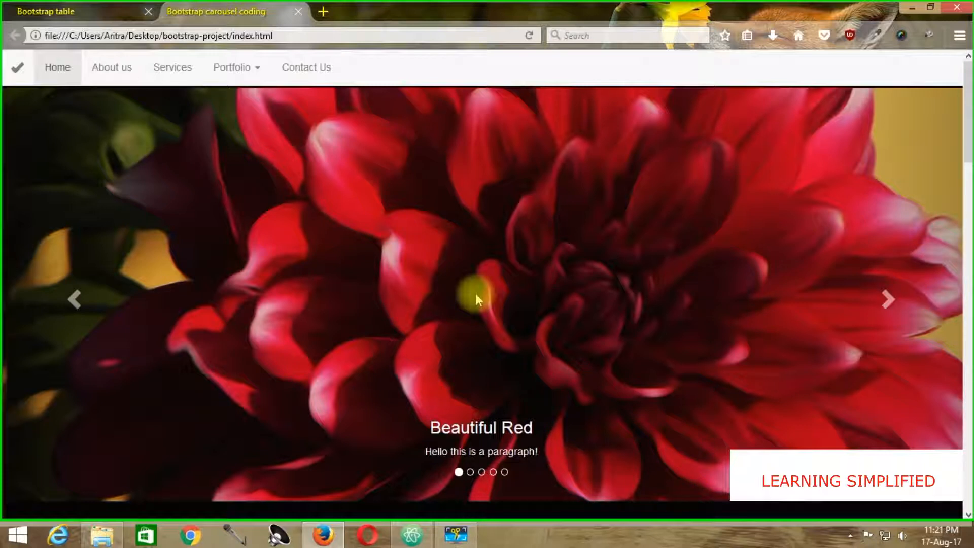
mouse_move(417, 111)
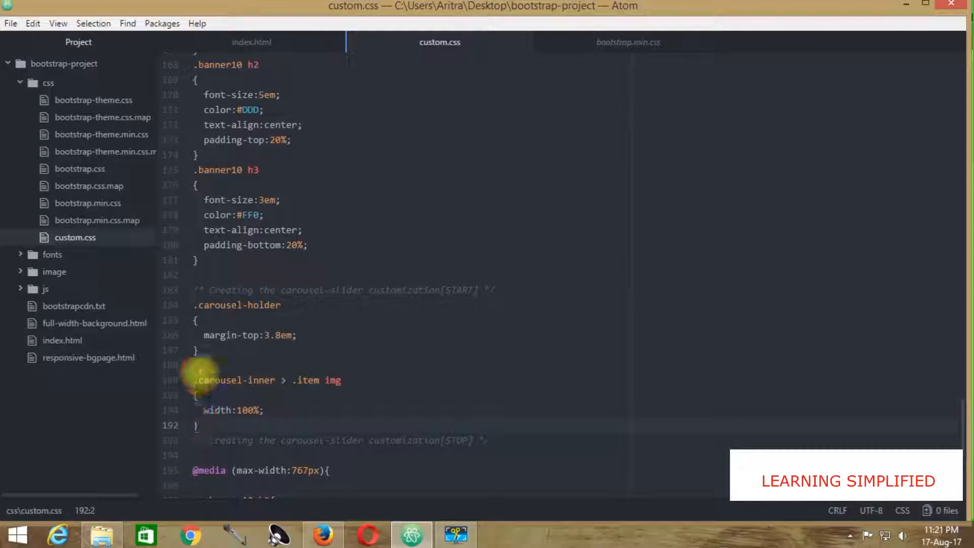
left_click(321, 534)
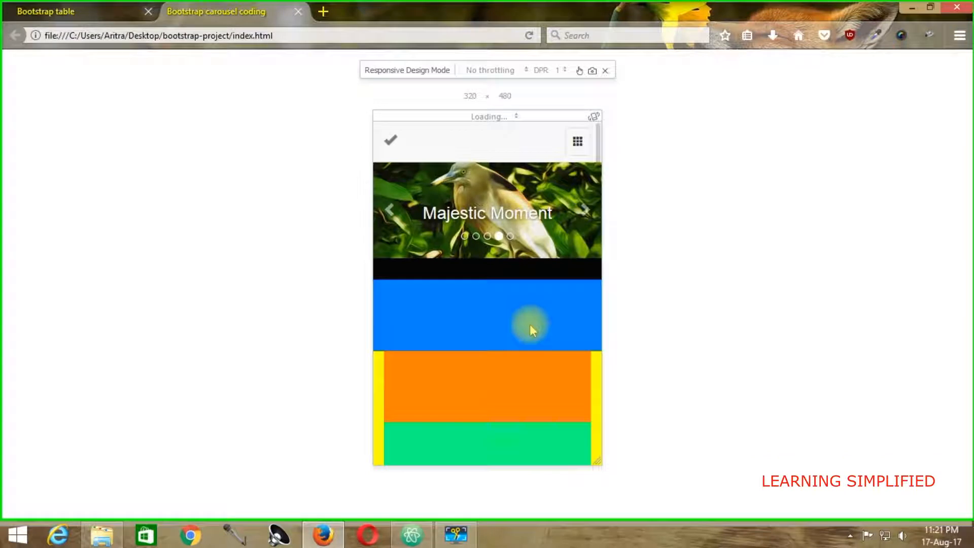
left_click(577, 140)
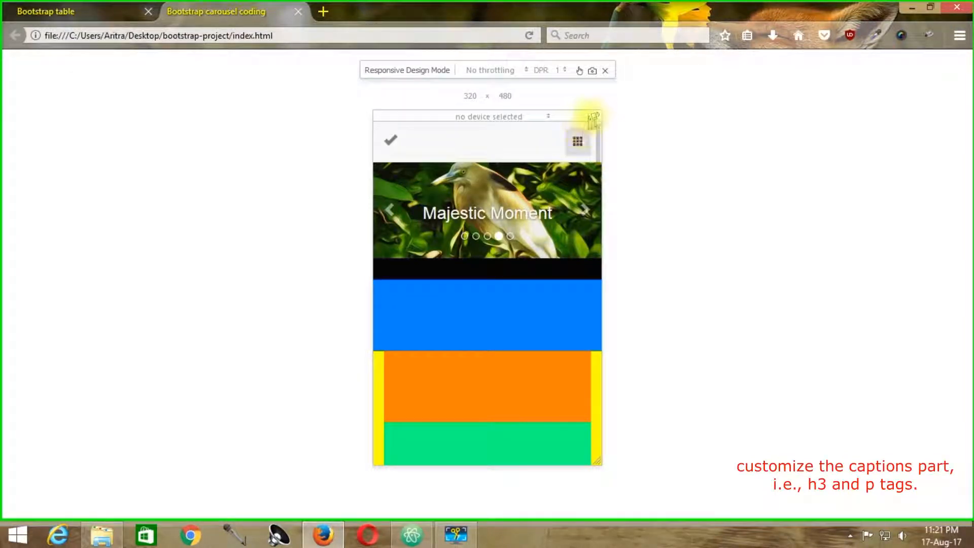
left_click(594, 116)
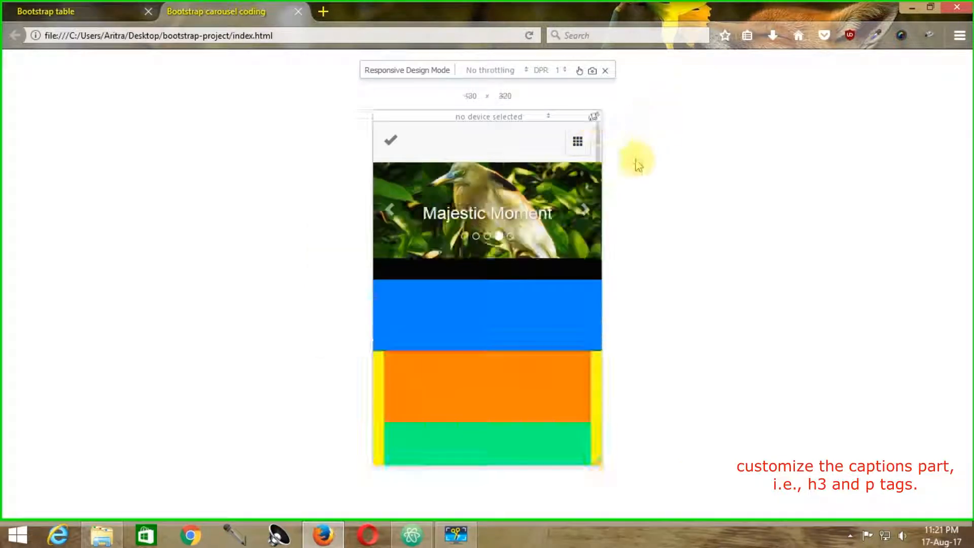
left_click(604, 70)
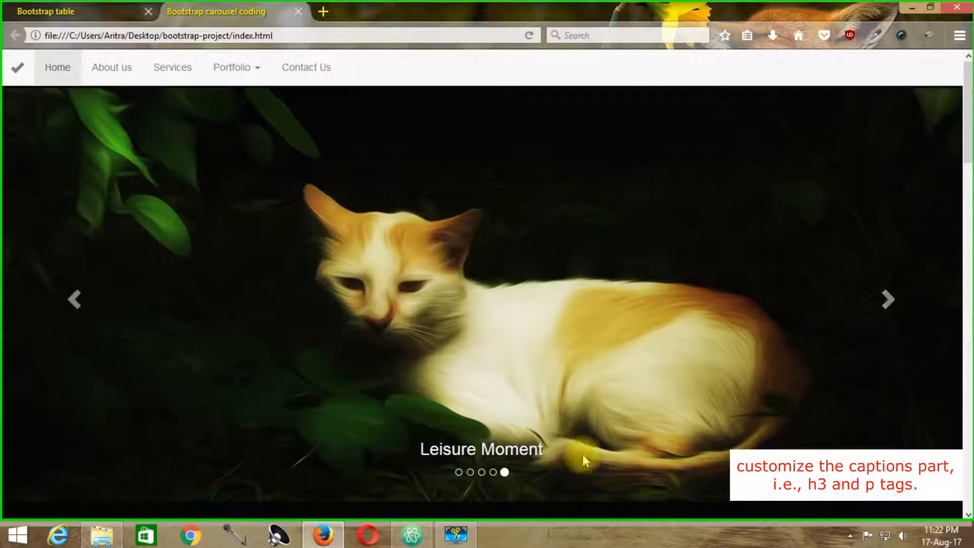
Insert a btn btn-default "Sign In Now!" button in the Leisure Moment carousel-caption and reload the page.
left_click(410, 535)
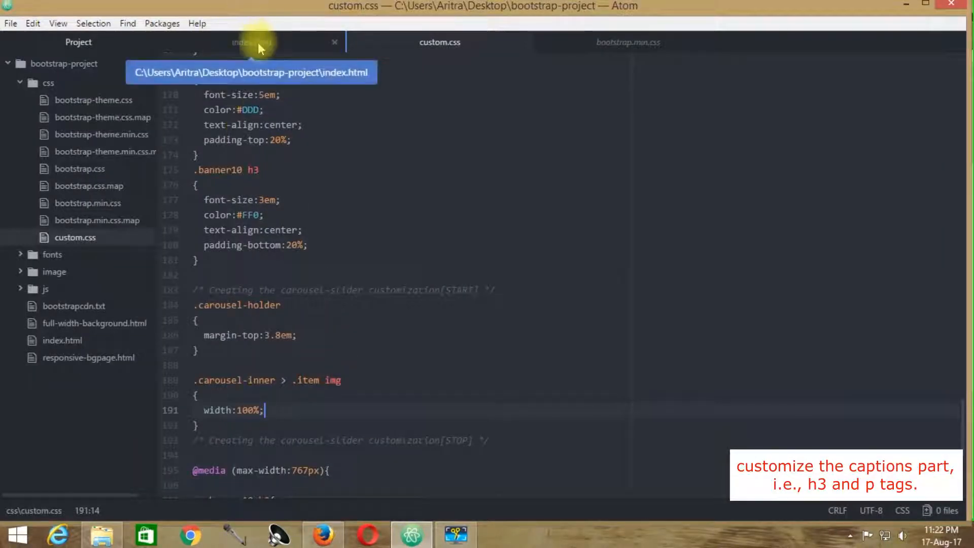
left_click(252, 41)
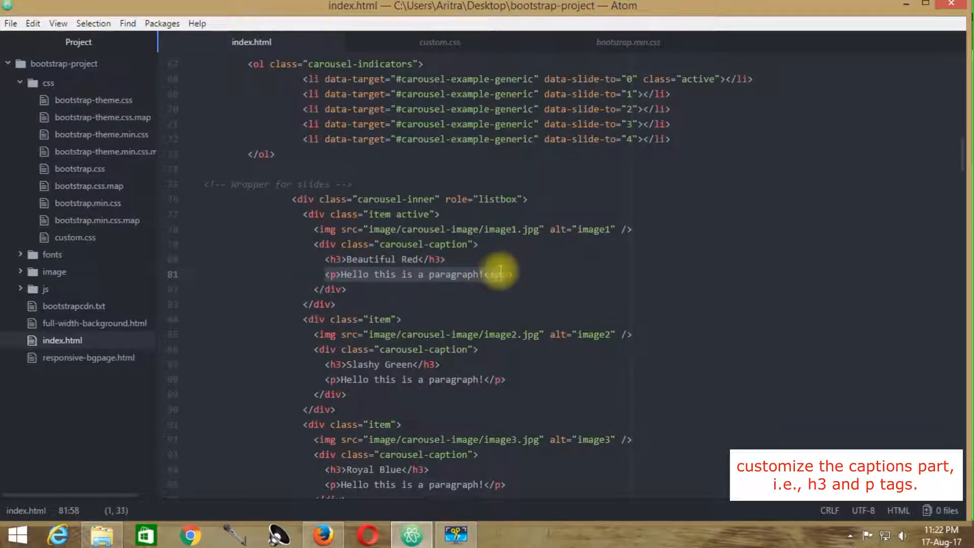
scroll("down", 3)
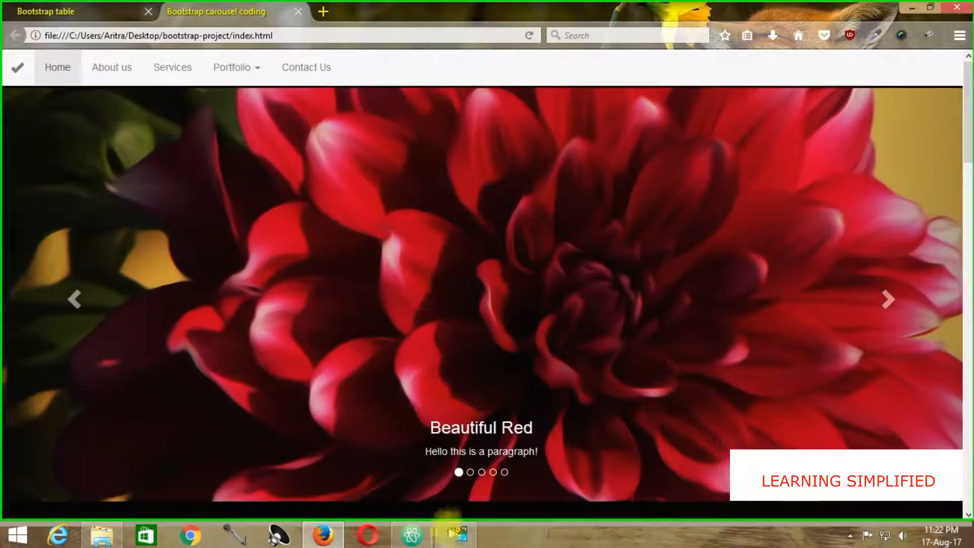
left_click(409, 535)
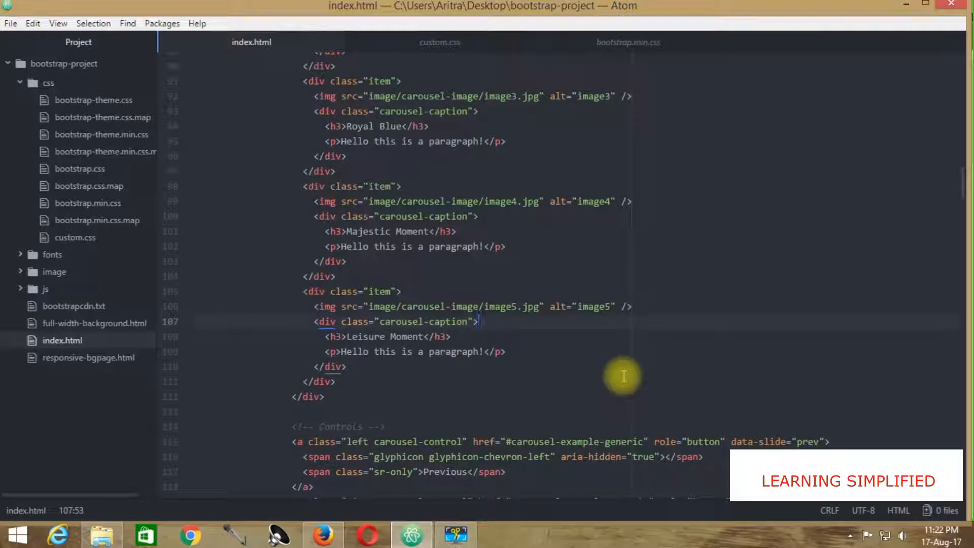
left_click(322, 535)
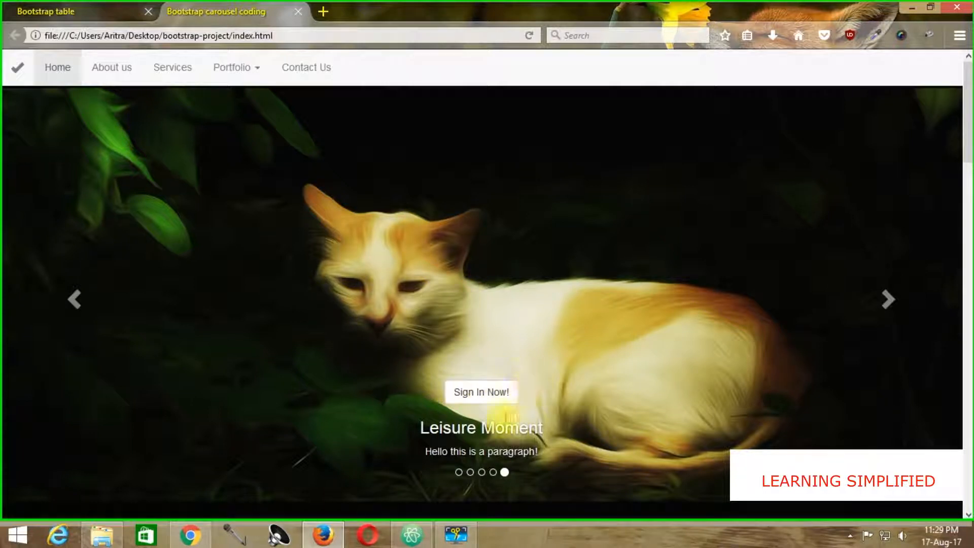
mouse_move(525, 366)
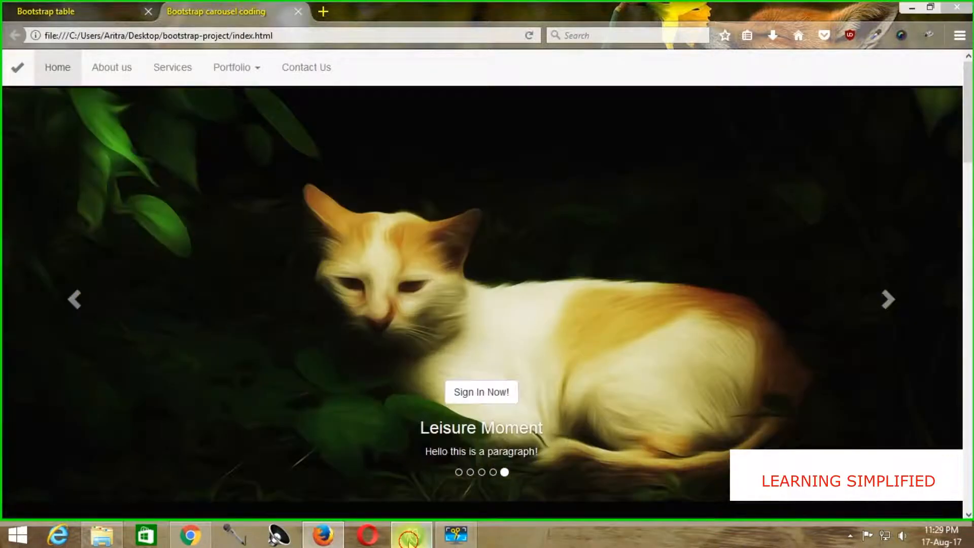
left_click(410, 535)
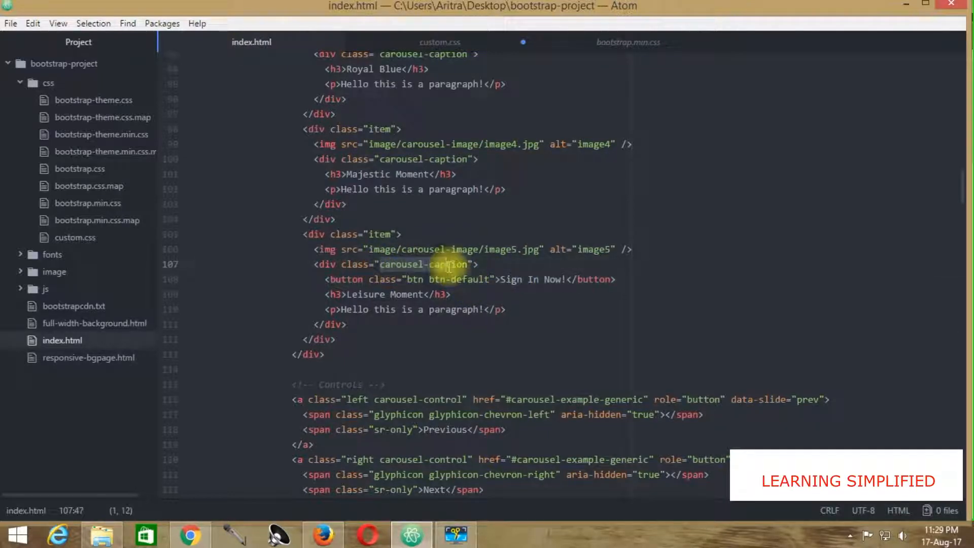
Add .carousel-caption button { padding:1em; font-size:2em; } to custom.css and check it in the browser.
right_click(448, 264)
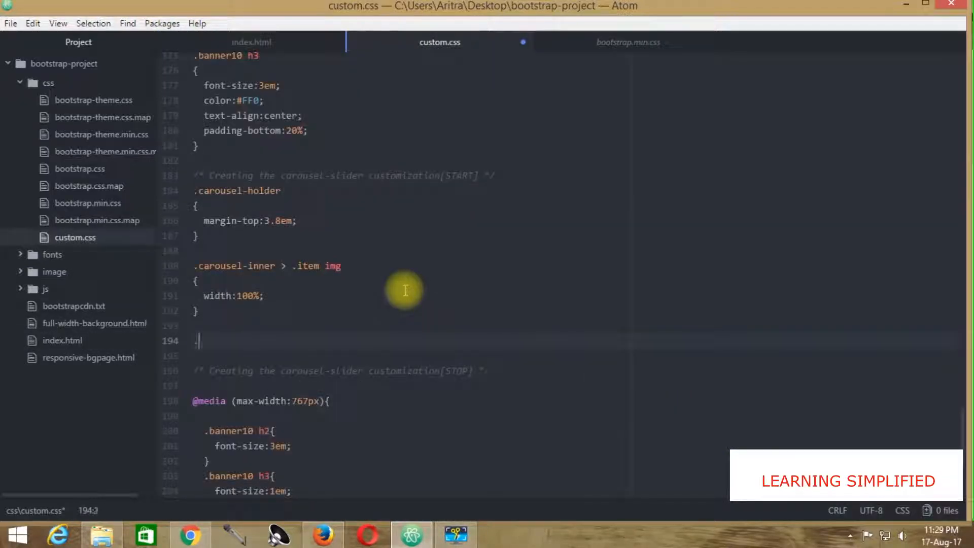
type(".carousel-caption button{")
type("font-size")
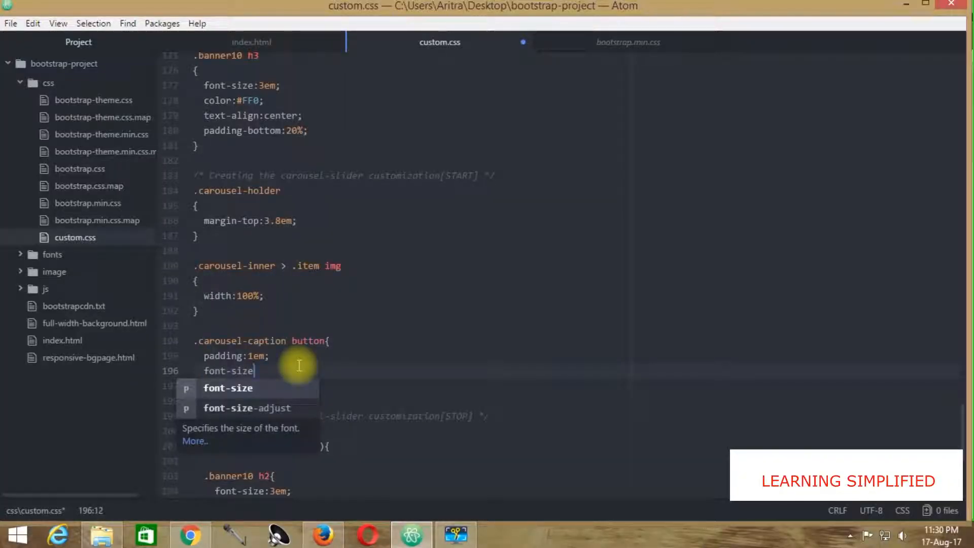
type(":3")
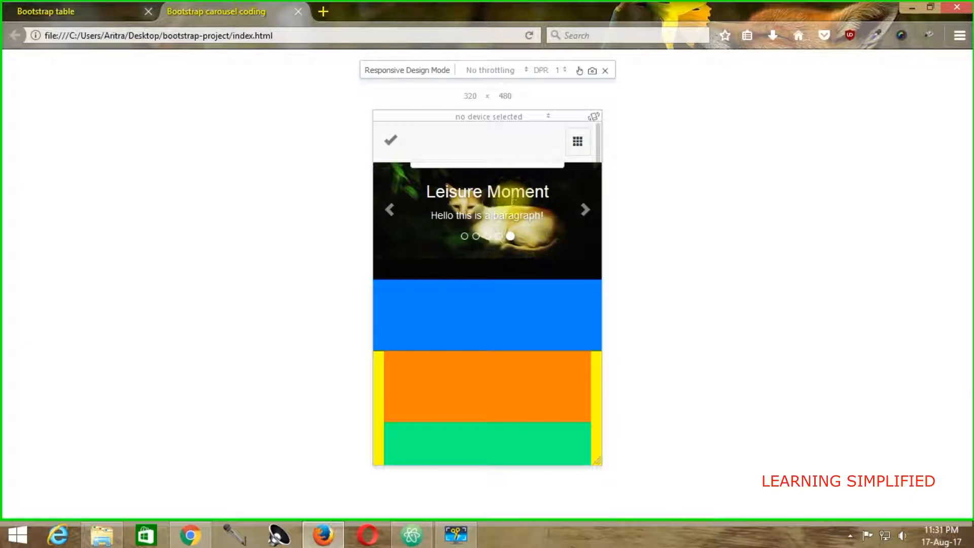
mouse_move(596, 113)
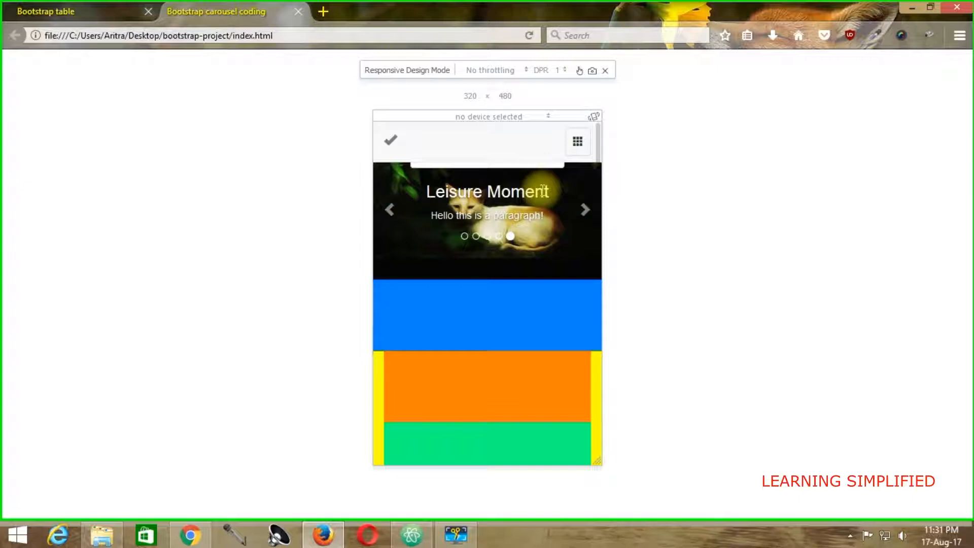
mouse_move(556, 438)
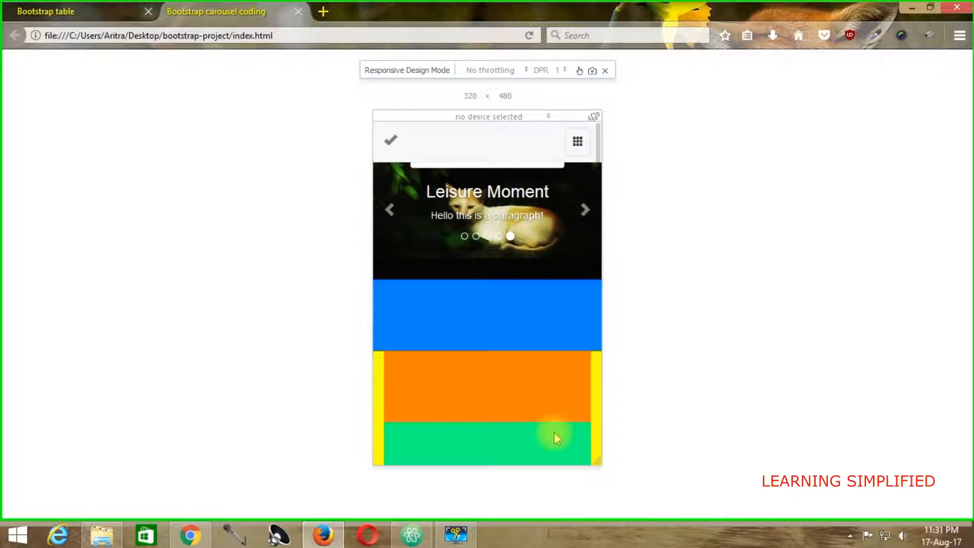
left_click(410, 535)
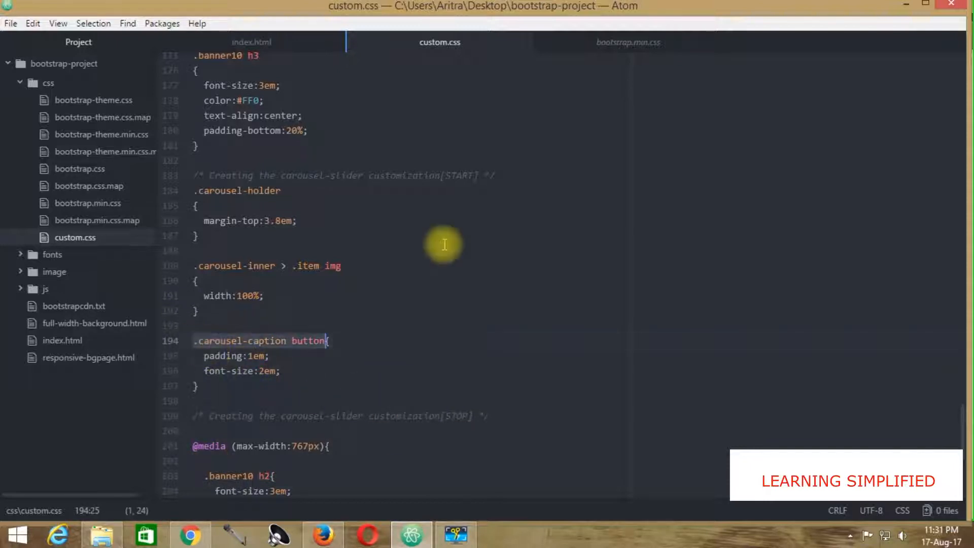
mouse_move(461, 315)
type("display:")
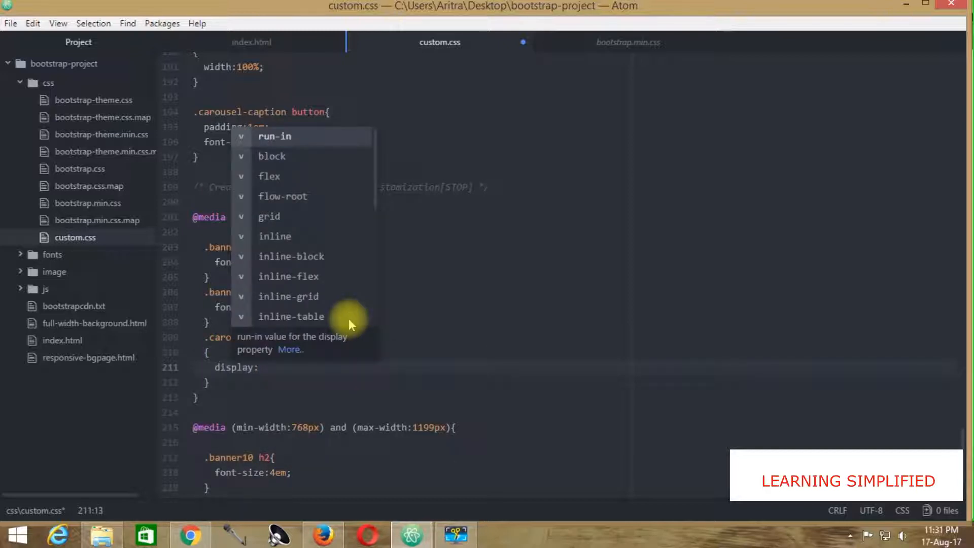
Reload the 768 × 480 responsive preview to see the enlarged Sign In Now! button.
type("none")
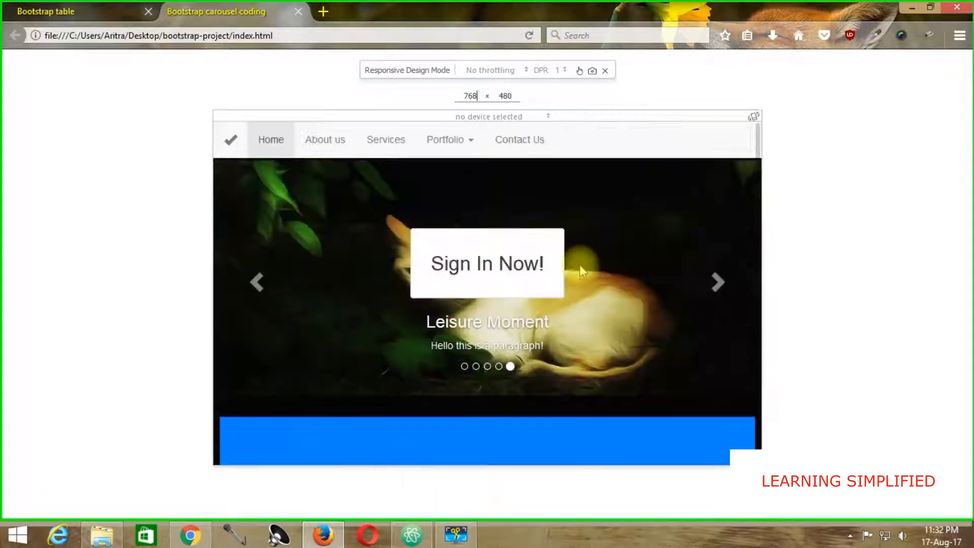
mouse_move(700, 294)
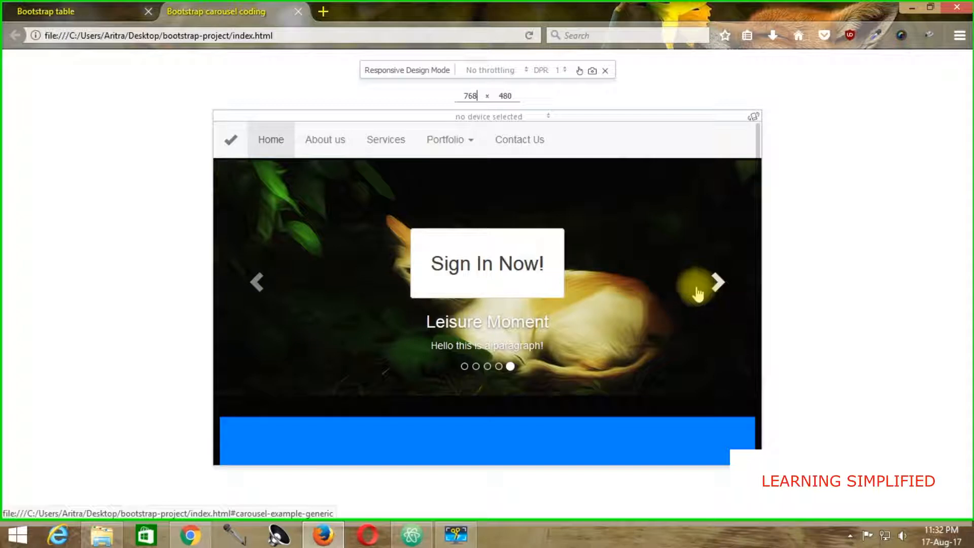
mouse_move(428, 222)
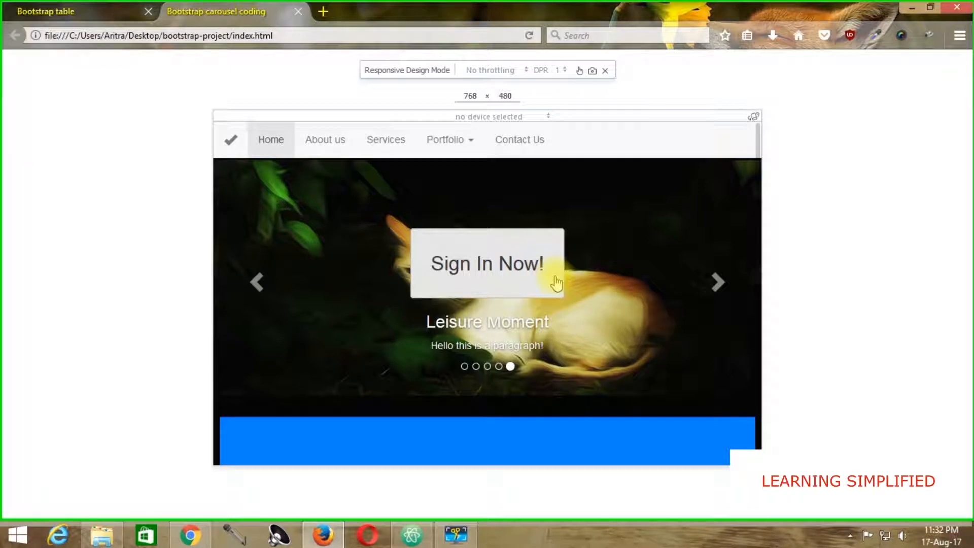
mouse_move(451, 223)
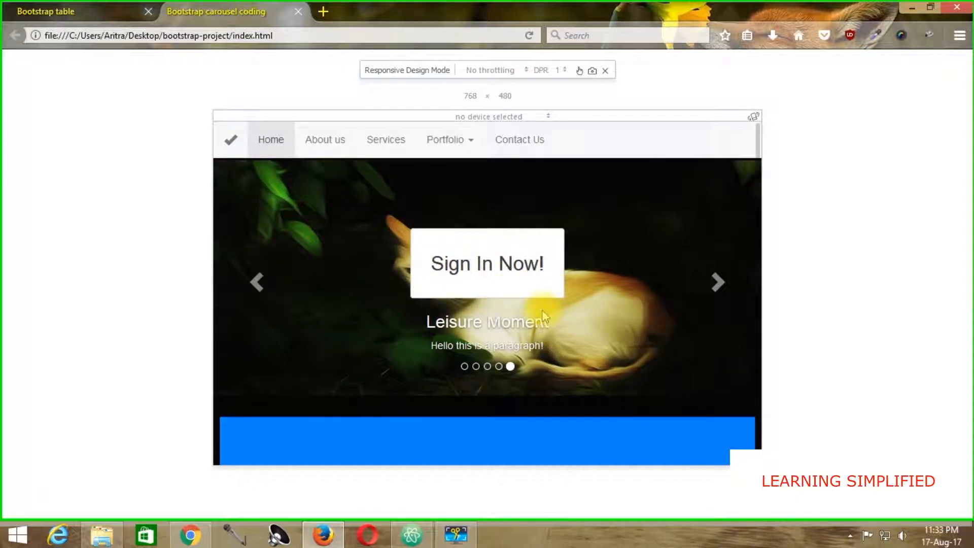
mouse_move(530, 242)
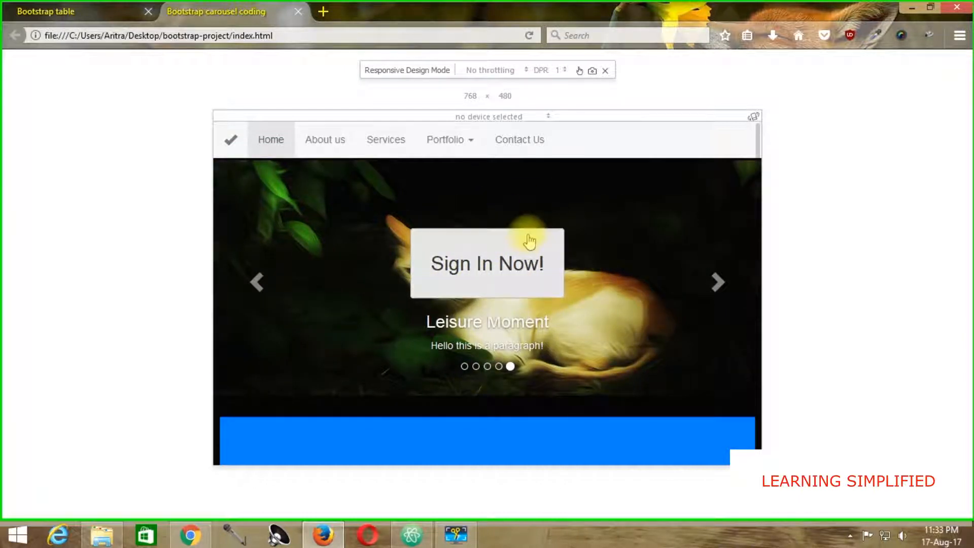
mouse_move(547, 281)
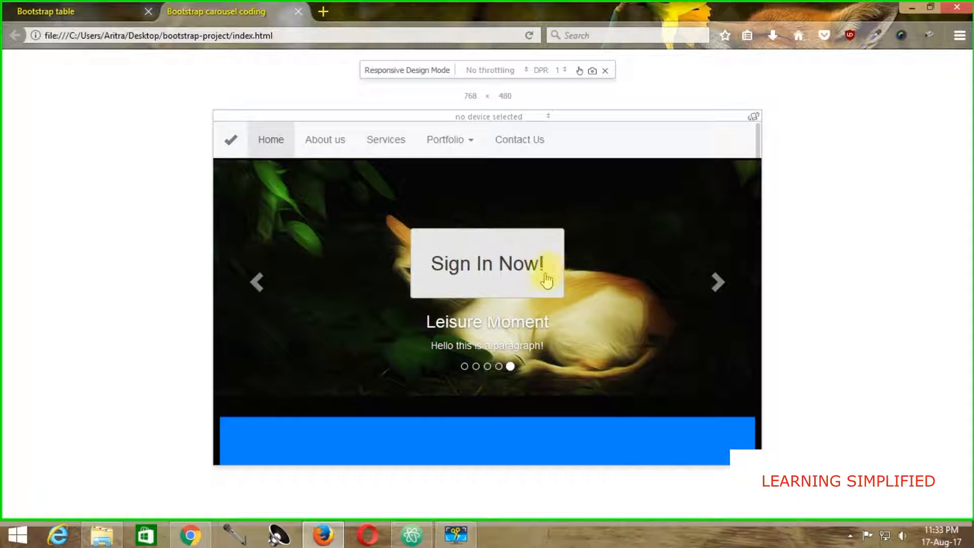
mouse_move(453, 483)
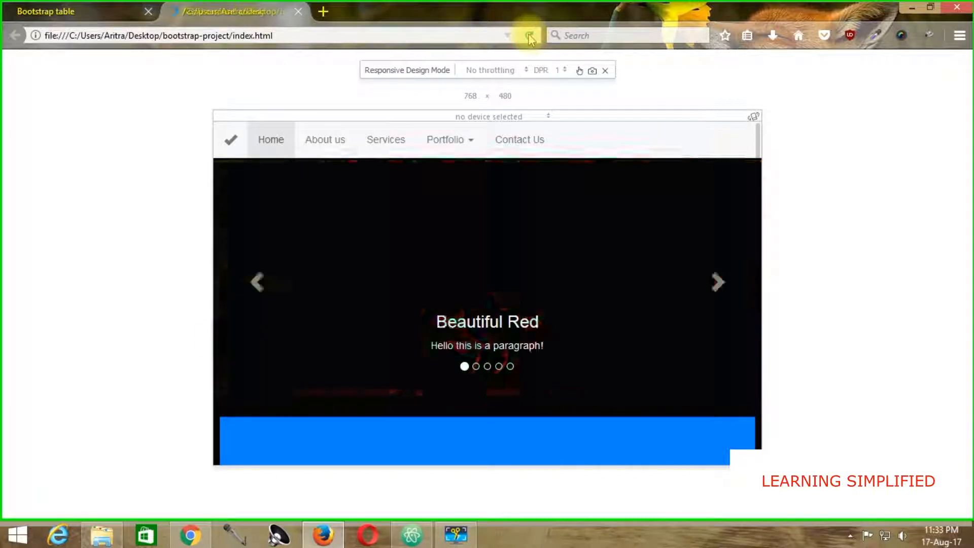
Reload and view the carousel at wider responsive widths, then full-size, selecting the Leisure Moment caption.
left_click(529, 35)
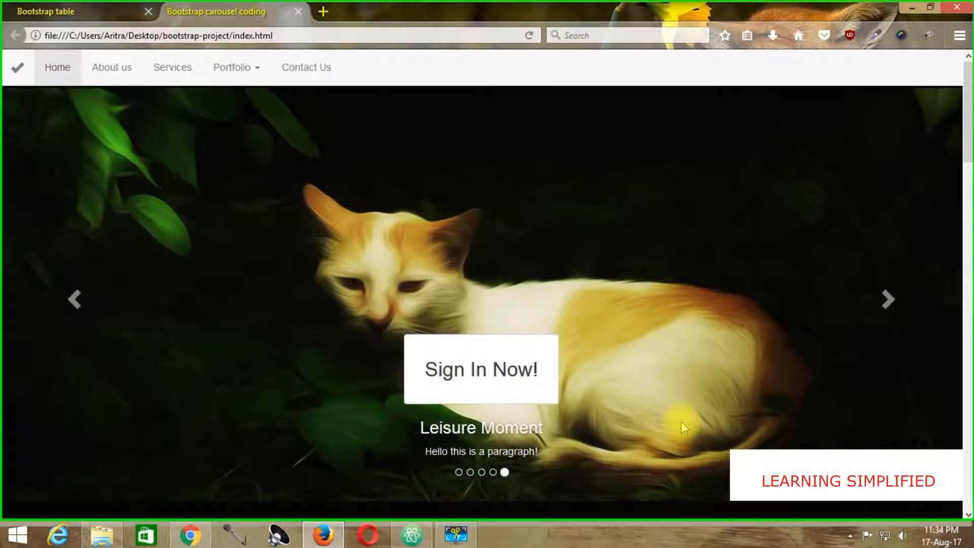
mouse_move(452, 370)
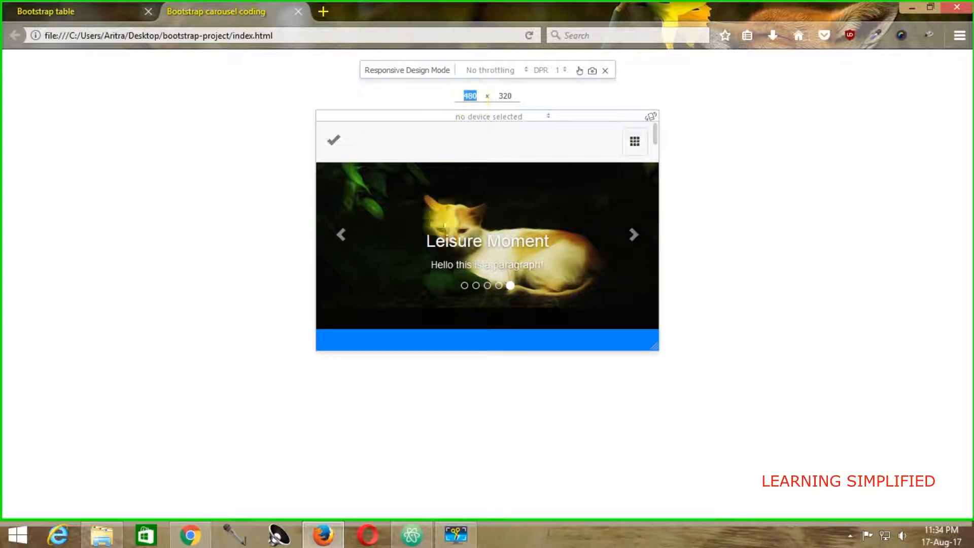
type("768")
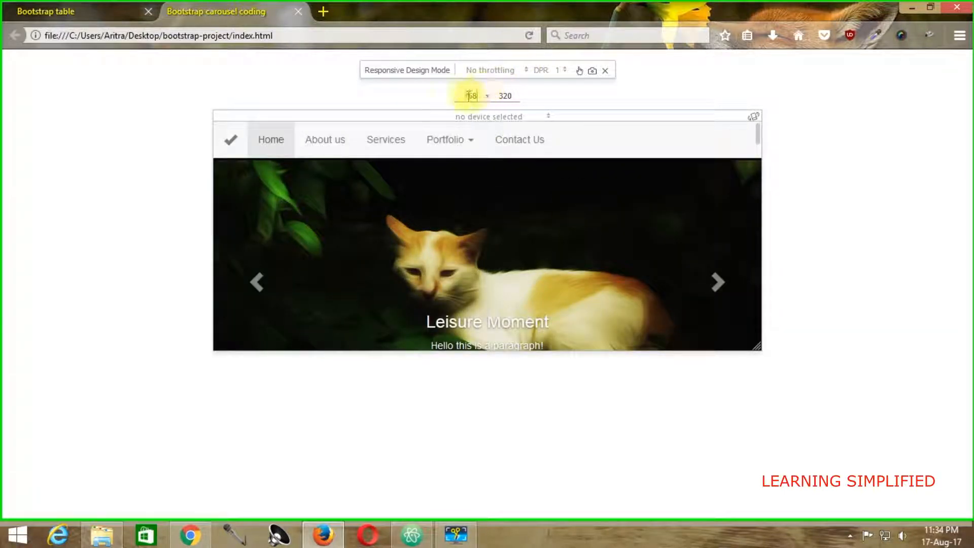
type("900")
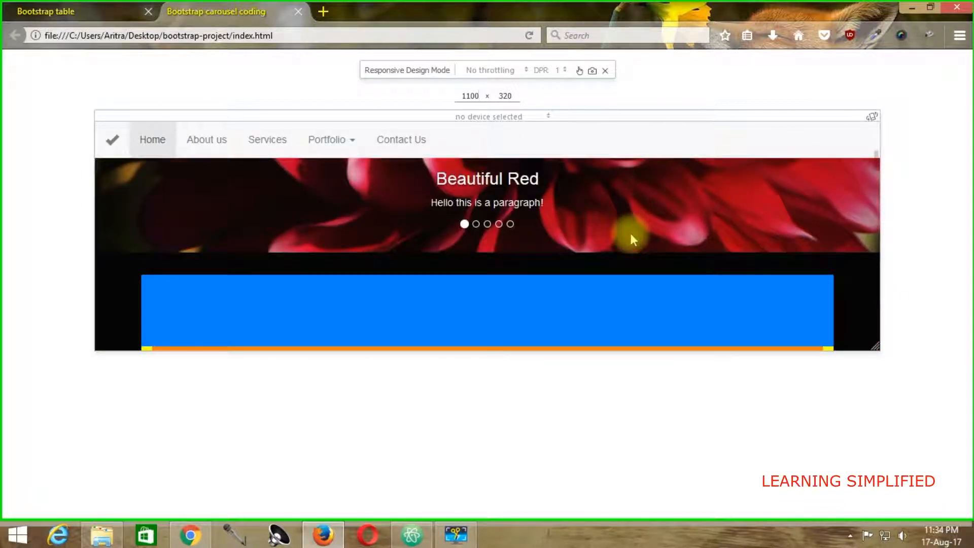
left_click(605, 70)
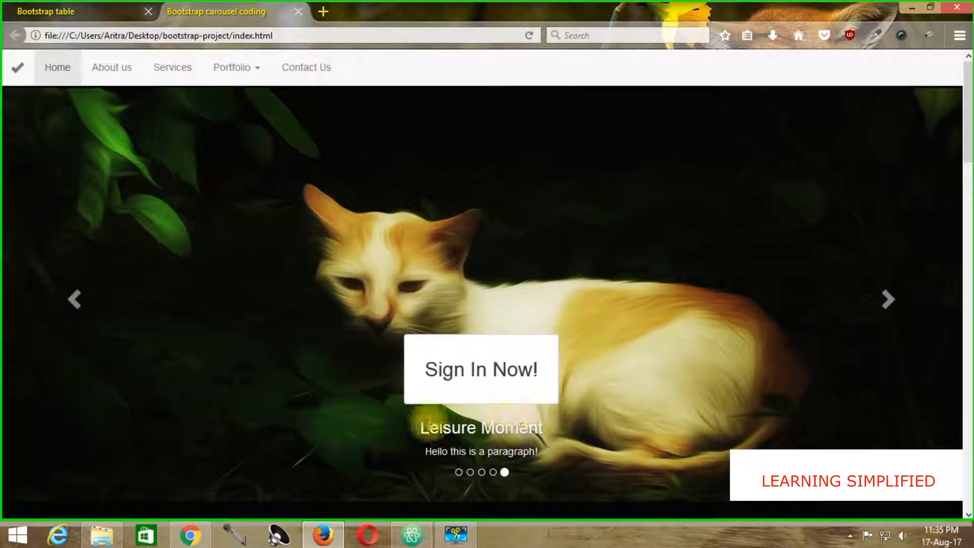
double_click(480, 427)
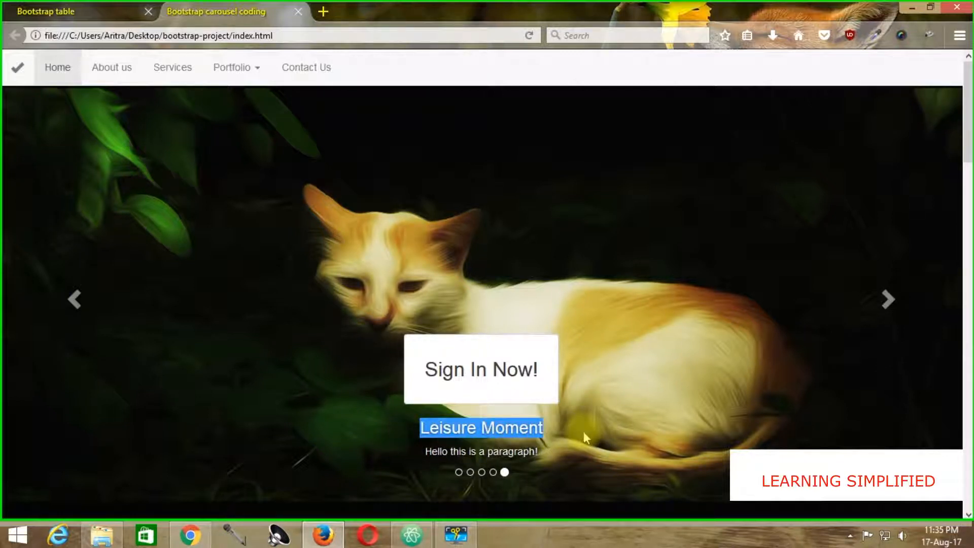
mouse_move(439, 524)
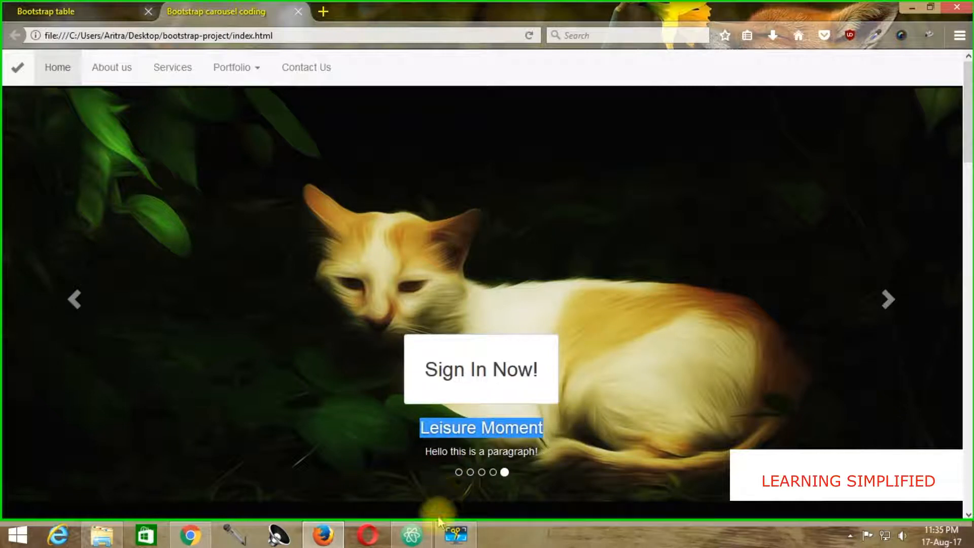
left_click(410, 535)
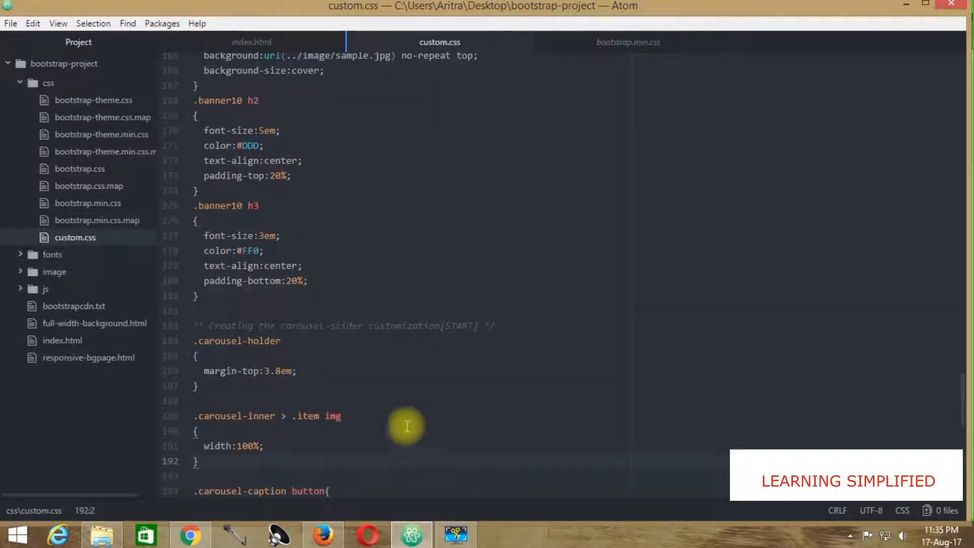
Copy the carousel-caption class from index.html and add .carousel-caption h3 { font-size:2em; } to custom.css.
left_click(251, 42)
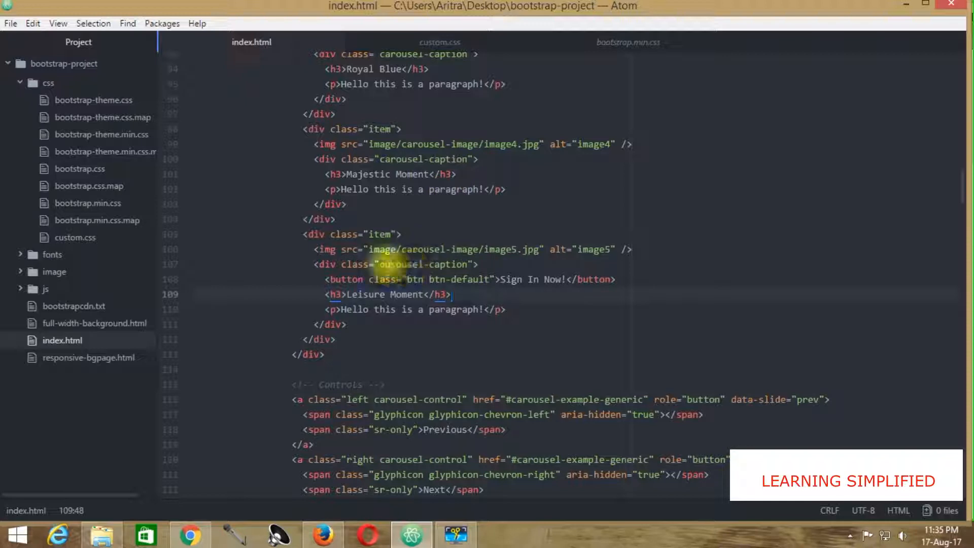
right_click(392, 264)
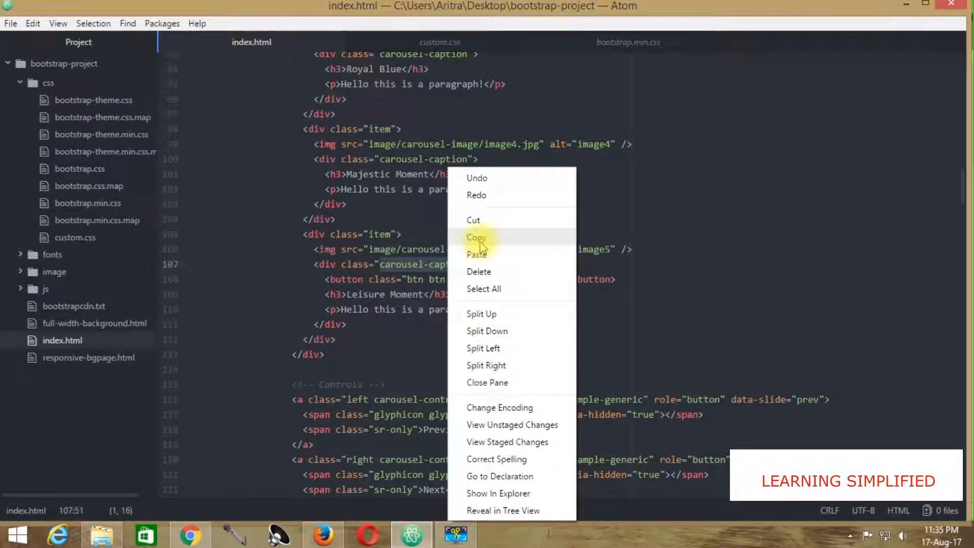
left_click(440, 42)
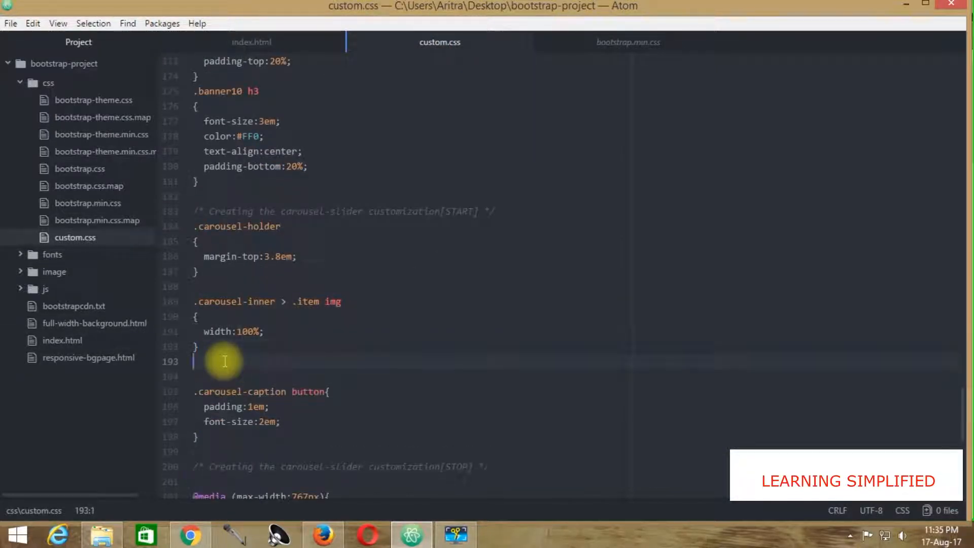
type(".carousel-caption")
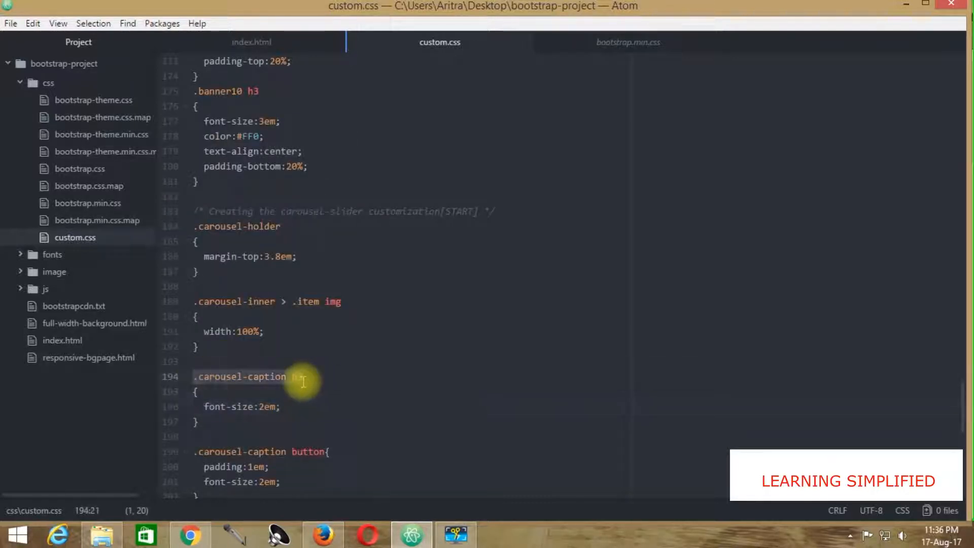
type("h3, .carousel-caption")
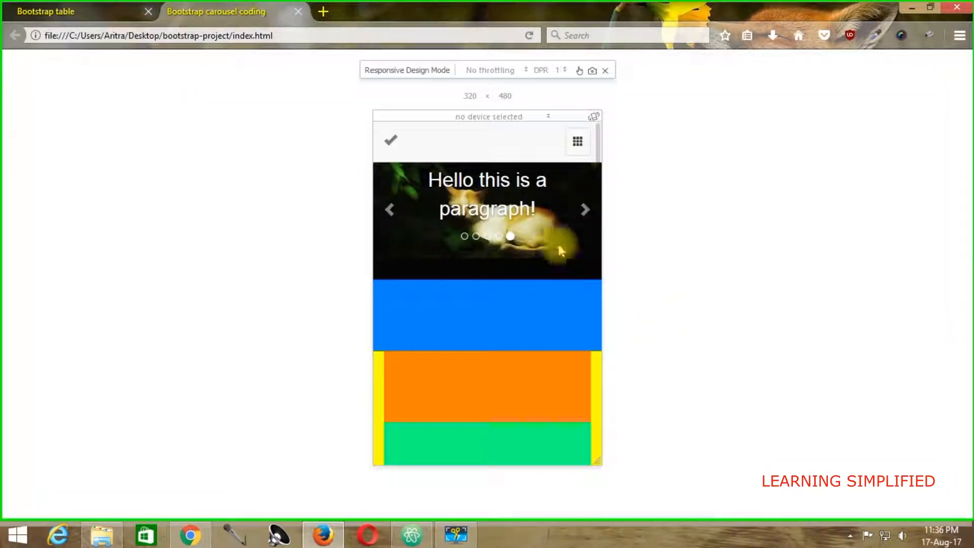
Advance the carousel through two more slides in the 320 × 480 responsive preview.
left_click(585, 209)
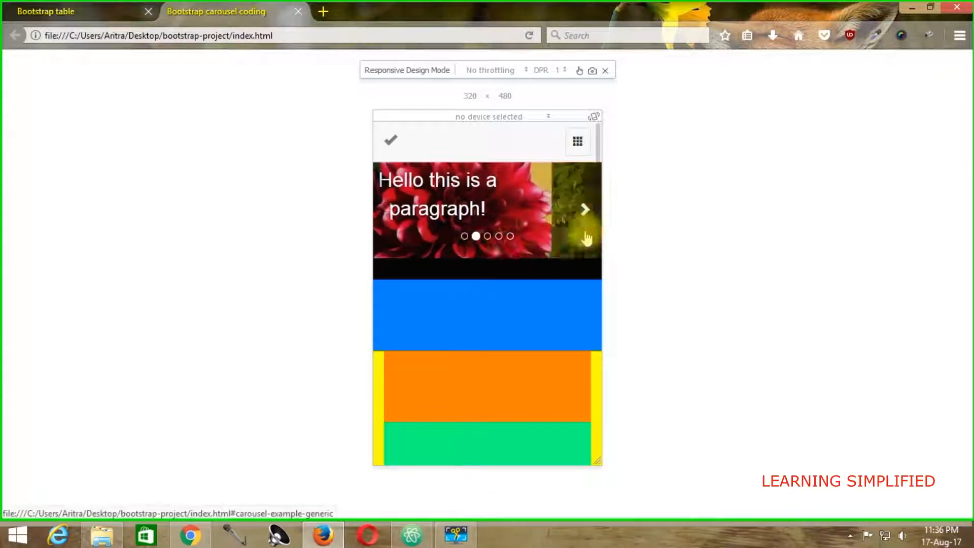
left_click(584, 210)
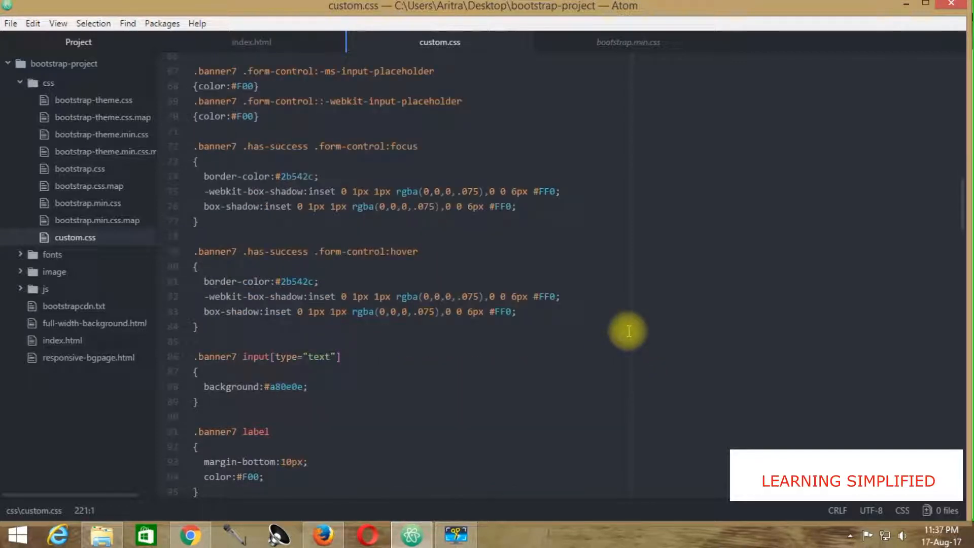
scroll("down", 3)
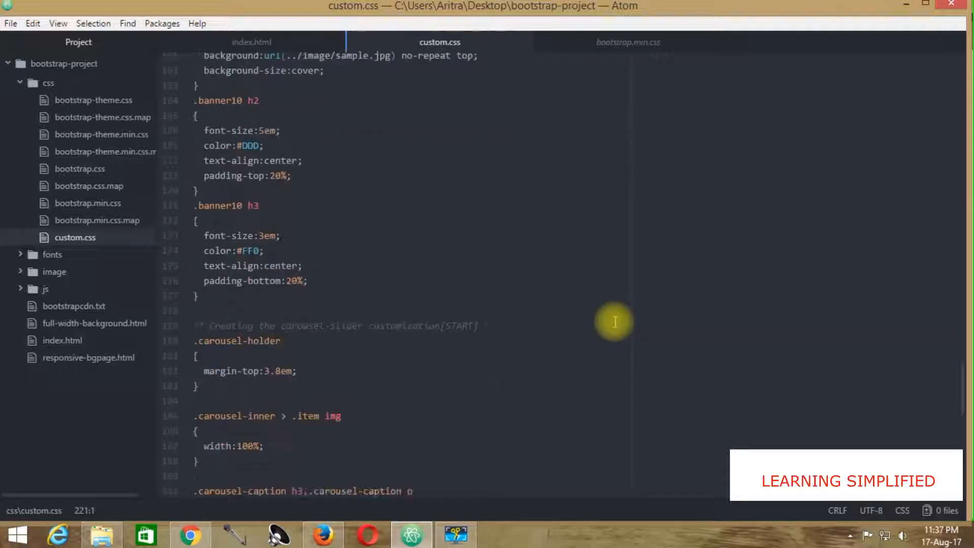
scroll("down", 3)
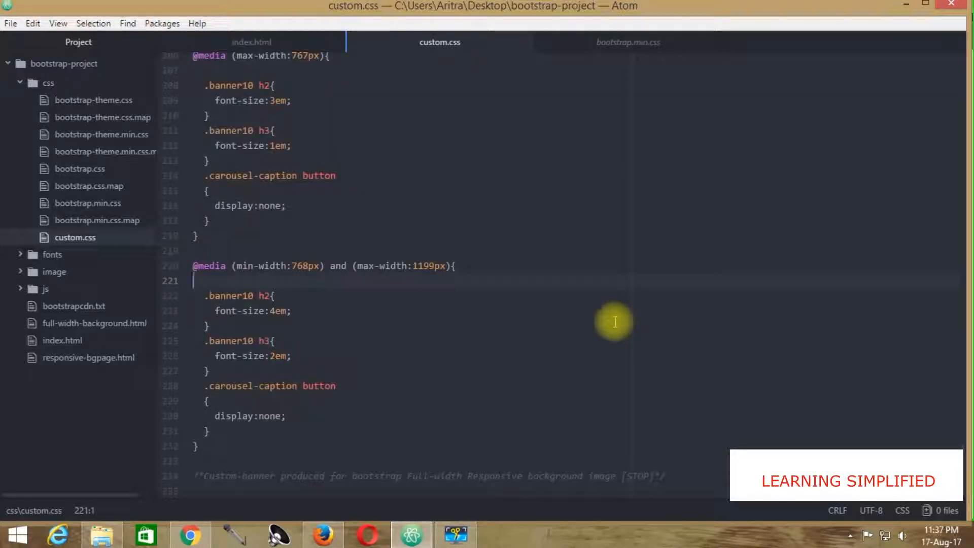
left_click(314, 415)
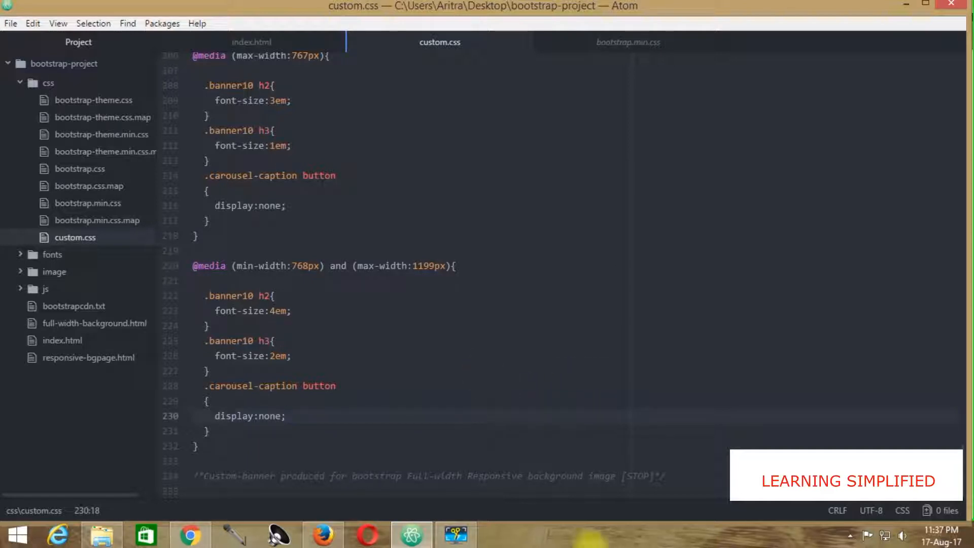
mouse_move(556, 519)
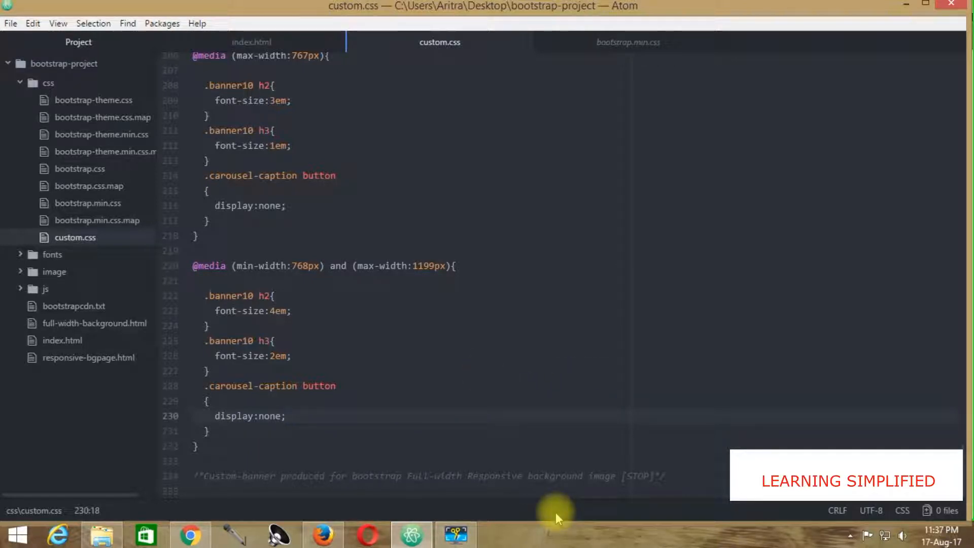
left_click(286, 416)
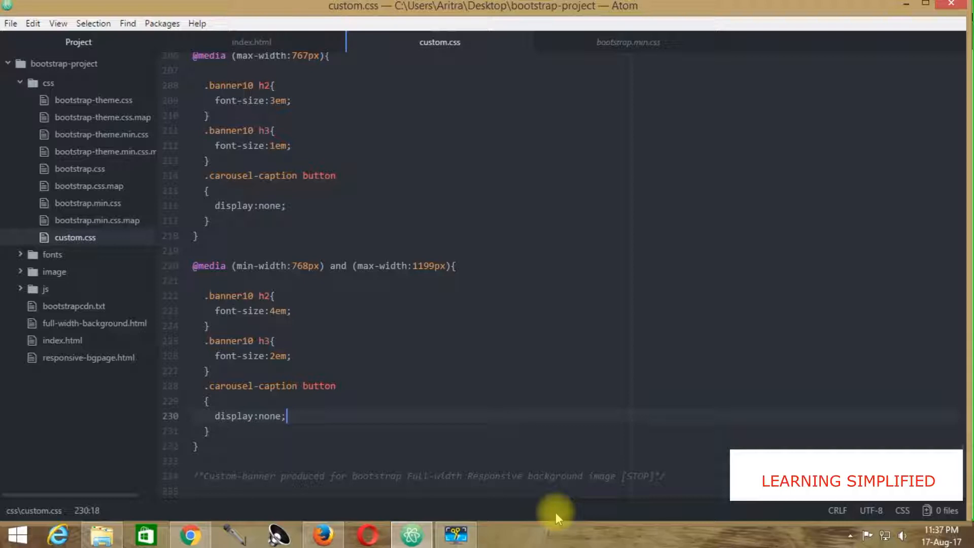
mouse_move(517, 348)
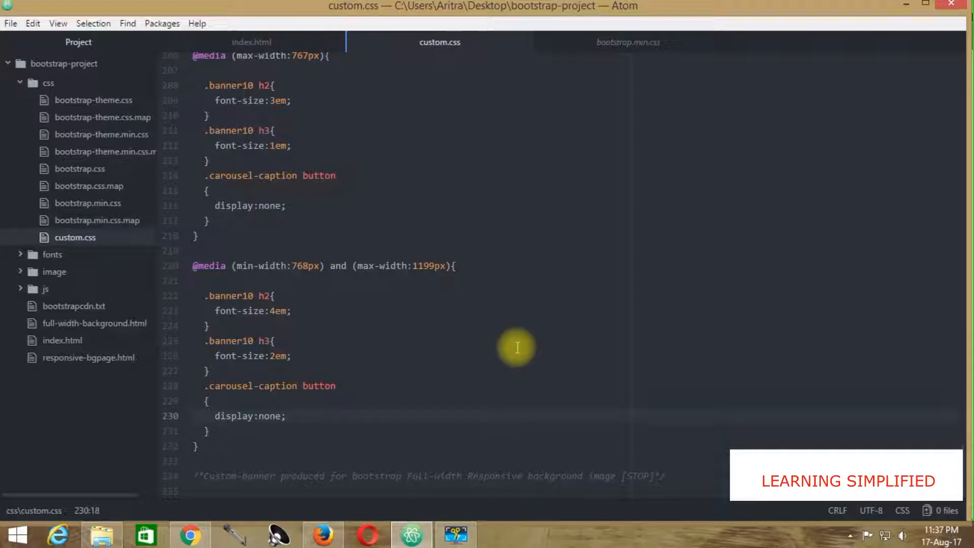